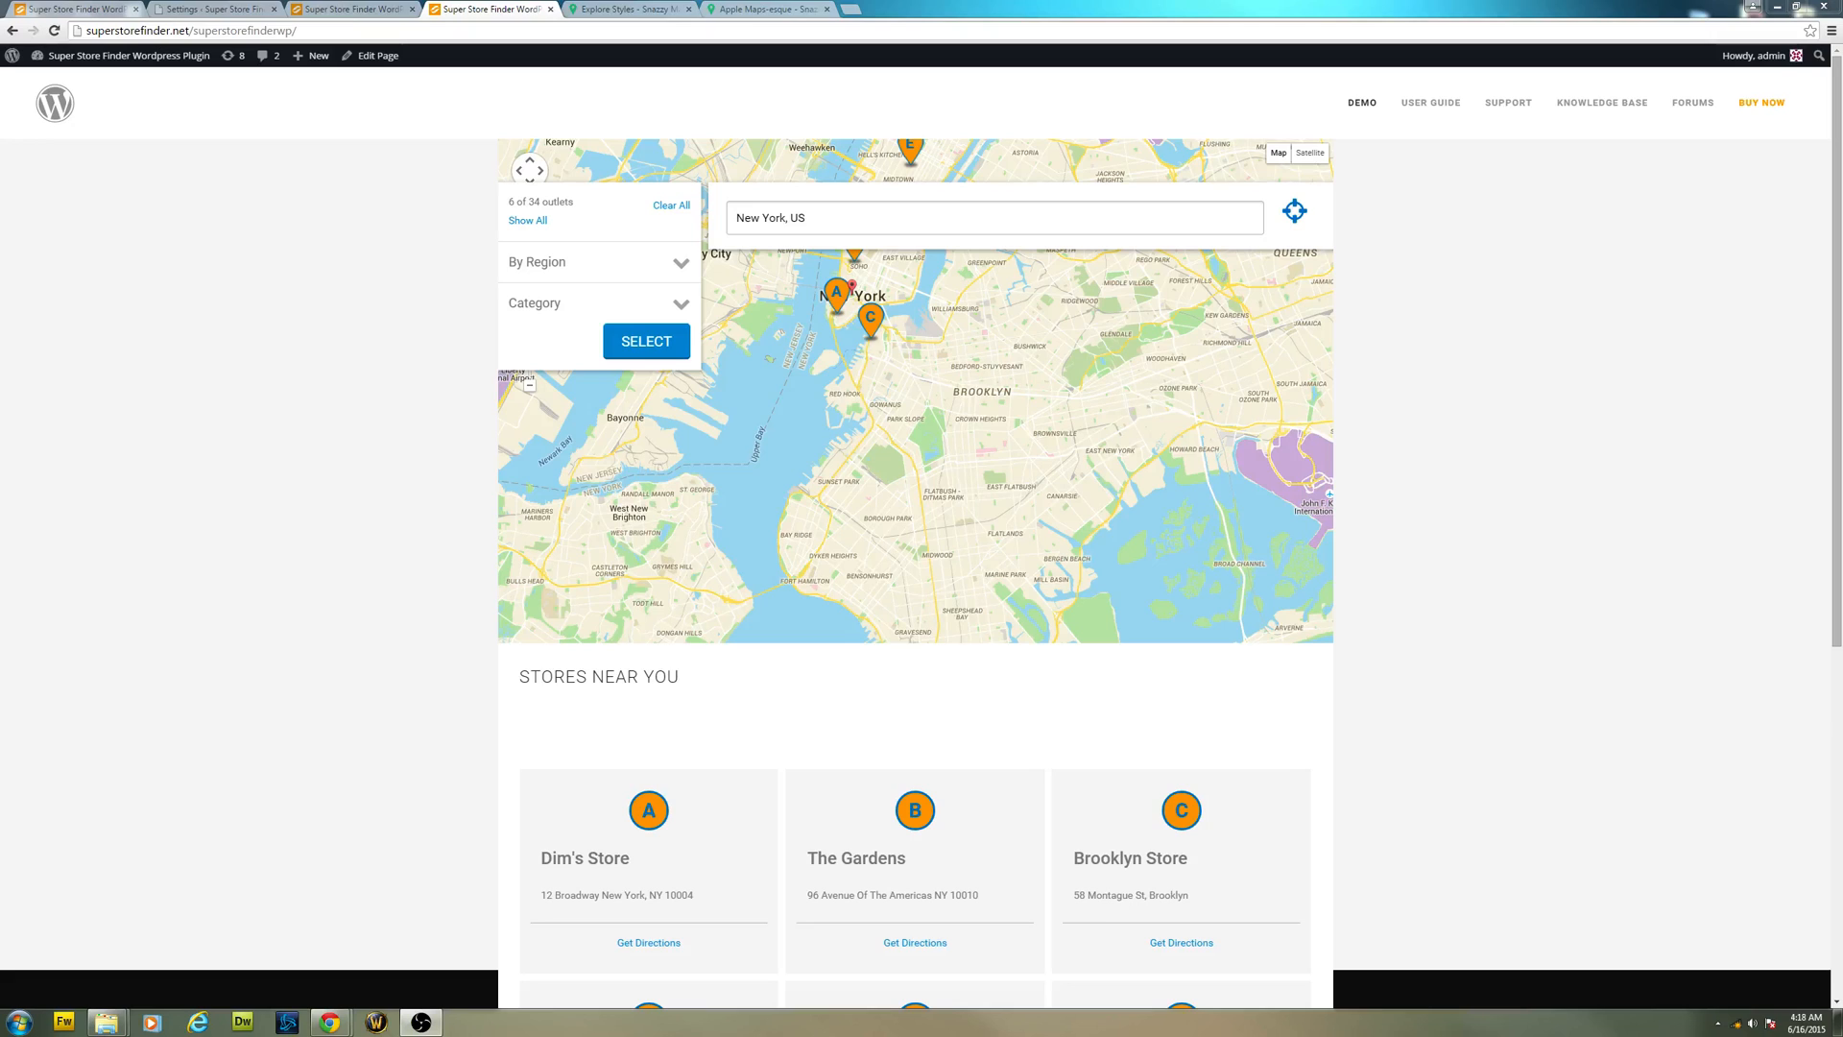
mouse_move(323, 371)
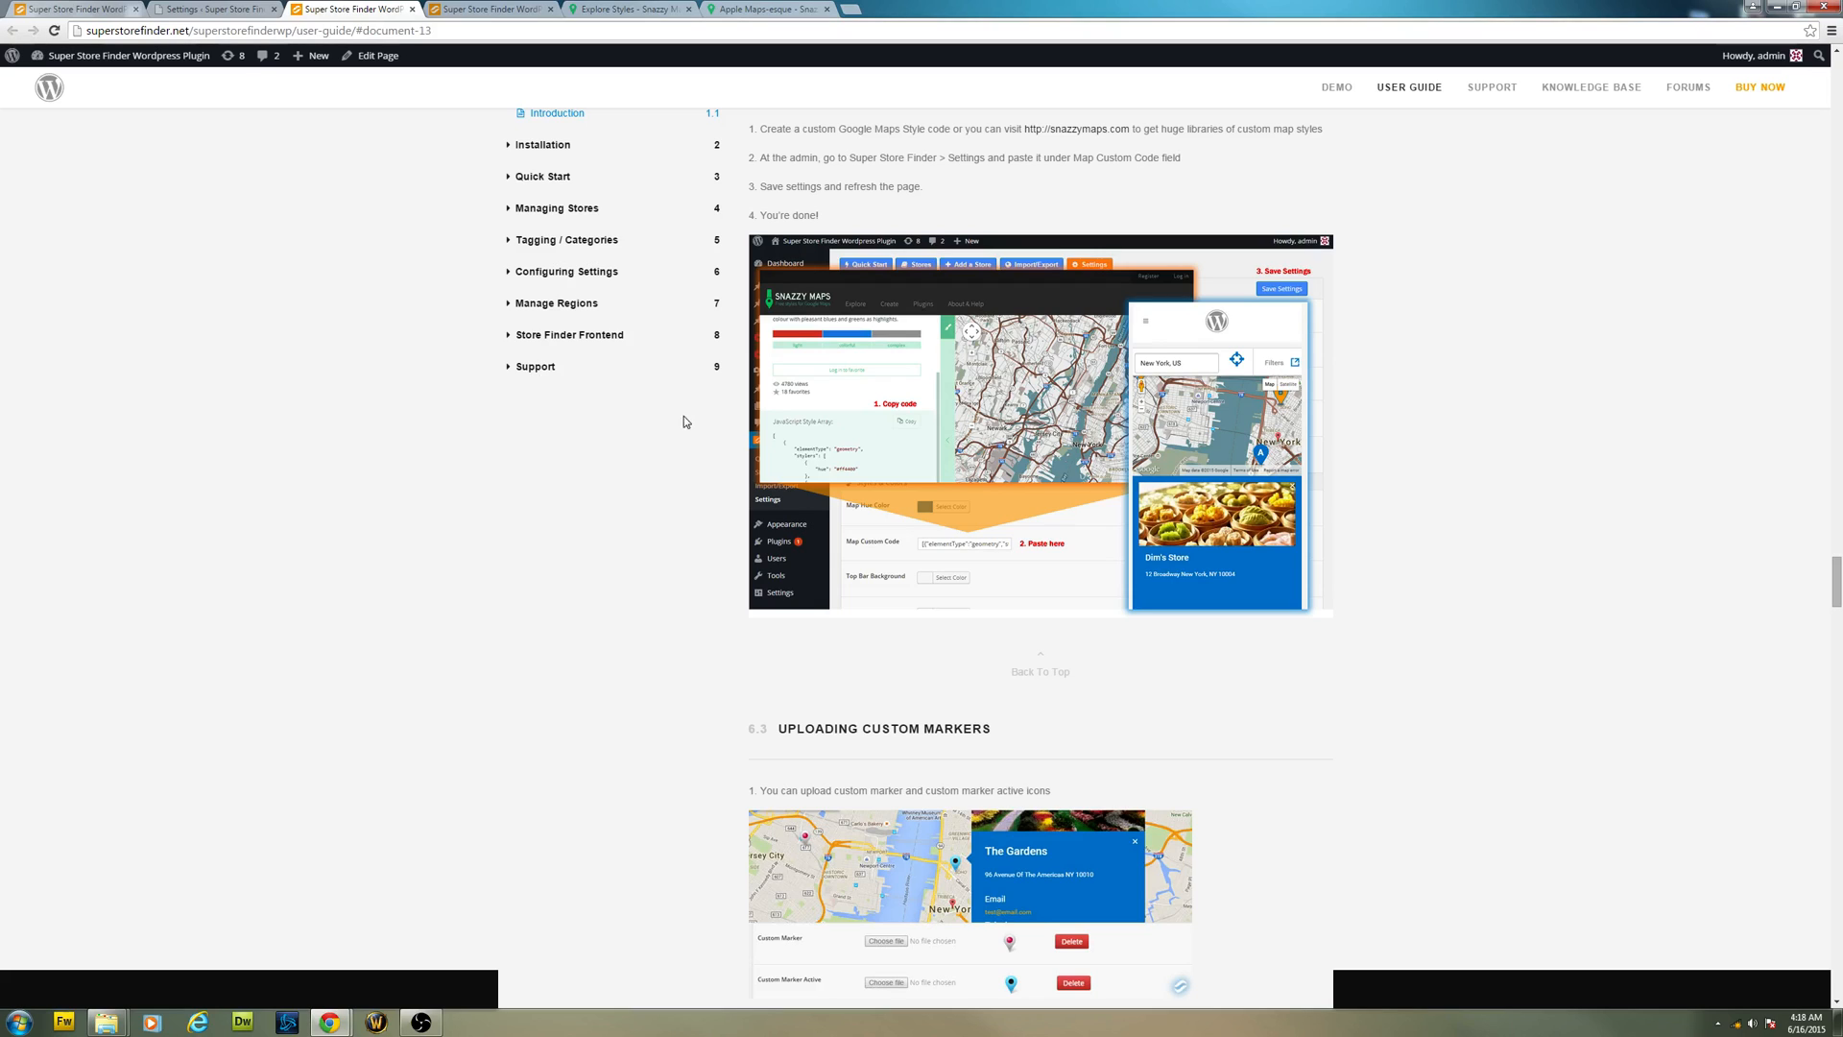
- Read the user guide section on pasting custom Snazzy Maps style code, then reach the Explore Styles gallery
click(215, 8)
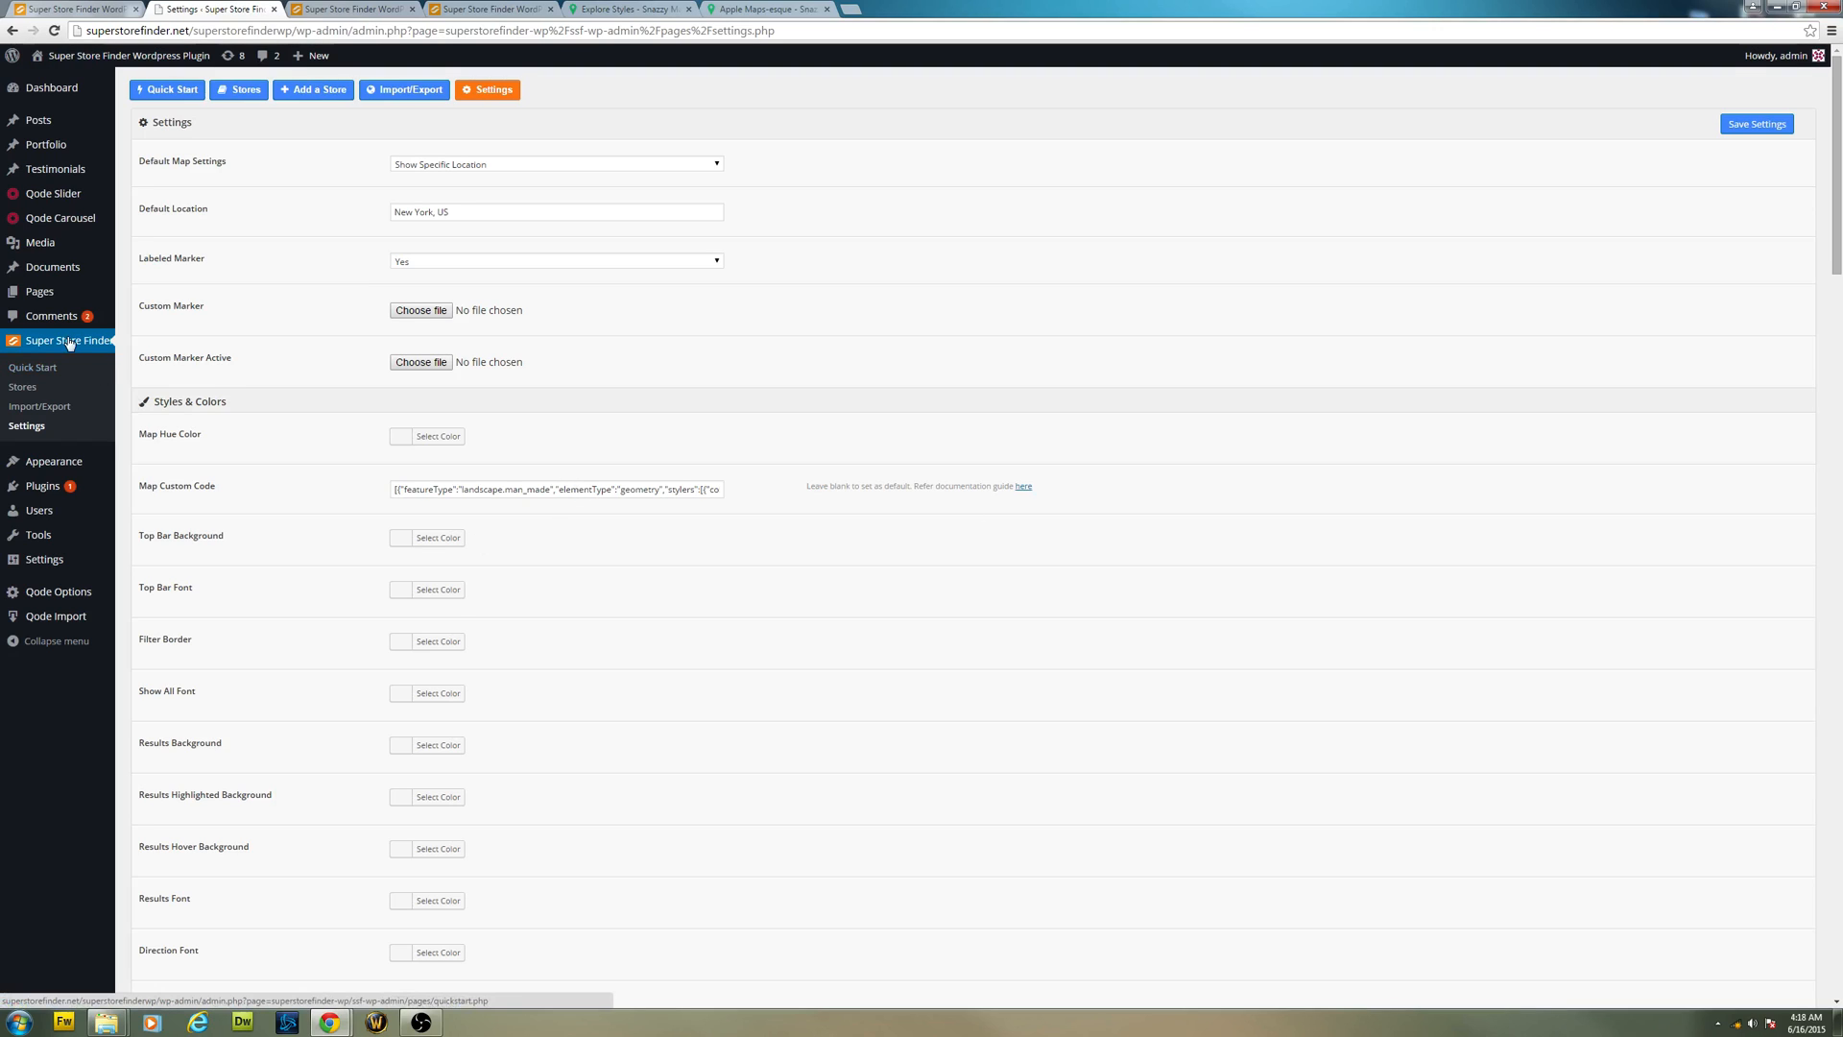
click(33, 367)
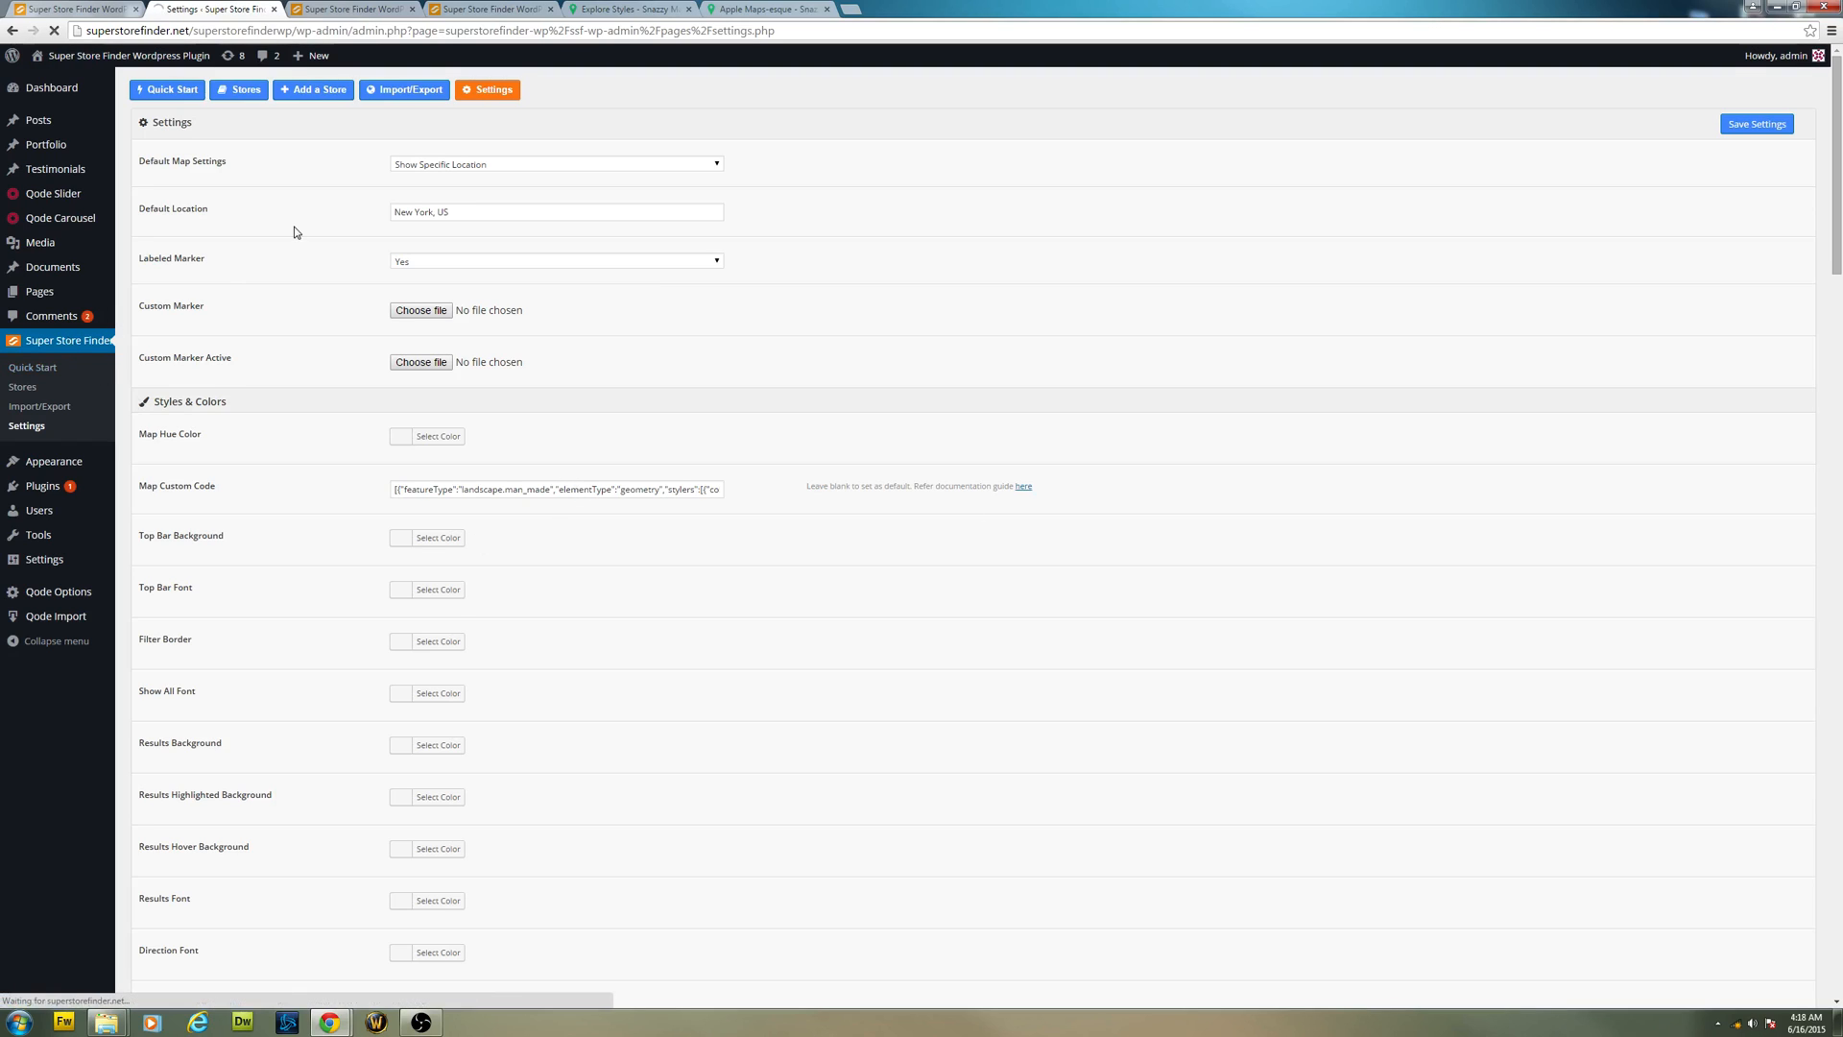
mouse_move(461, 127)
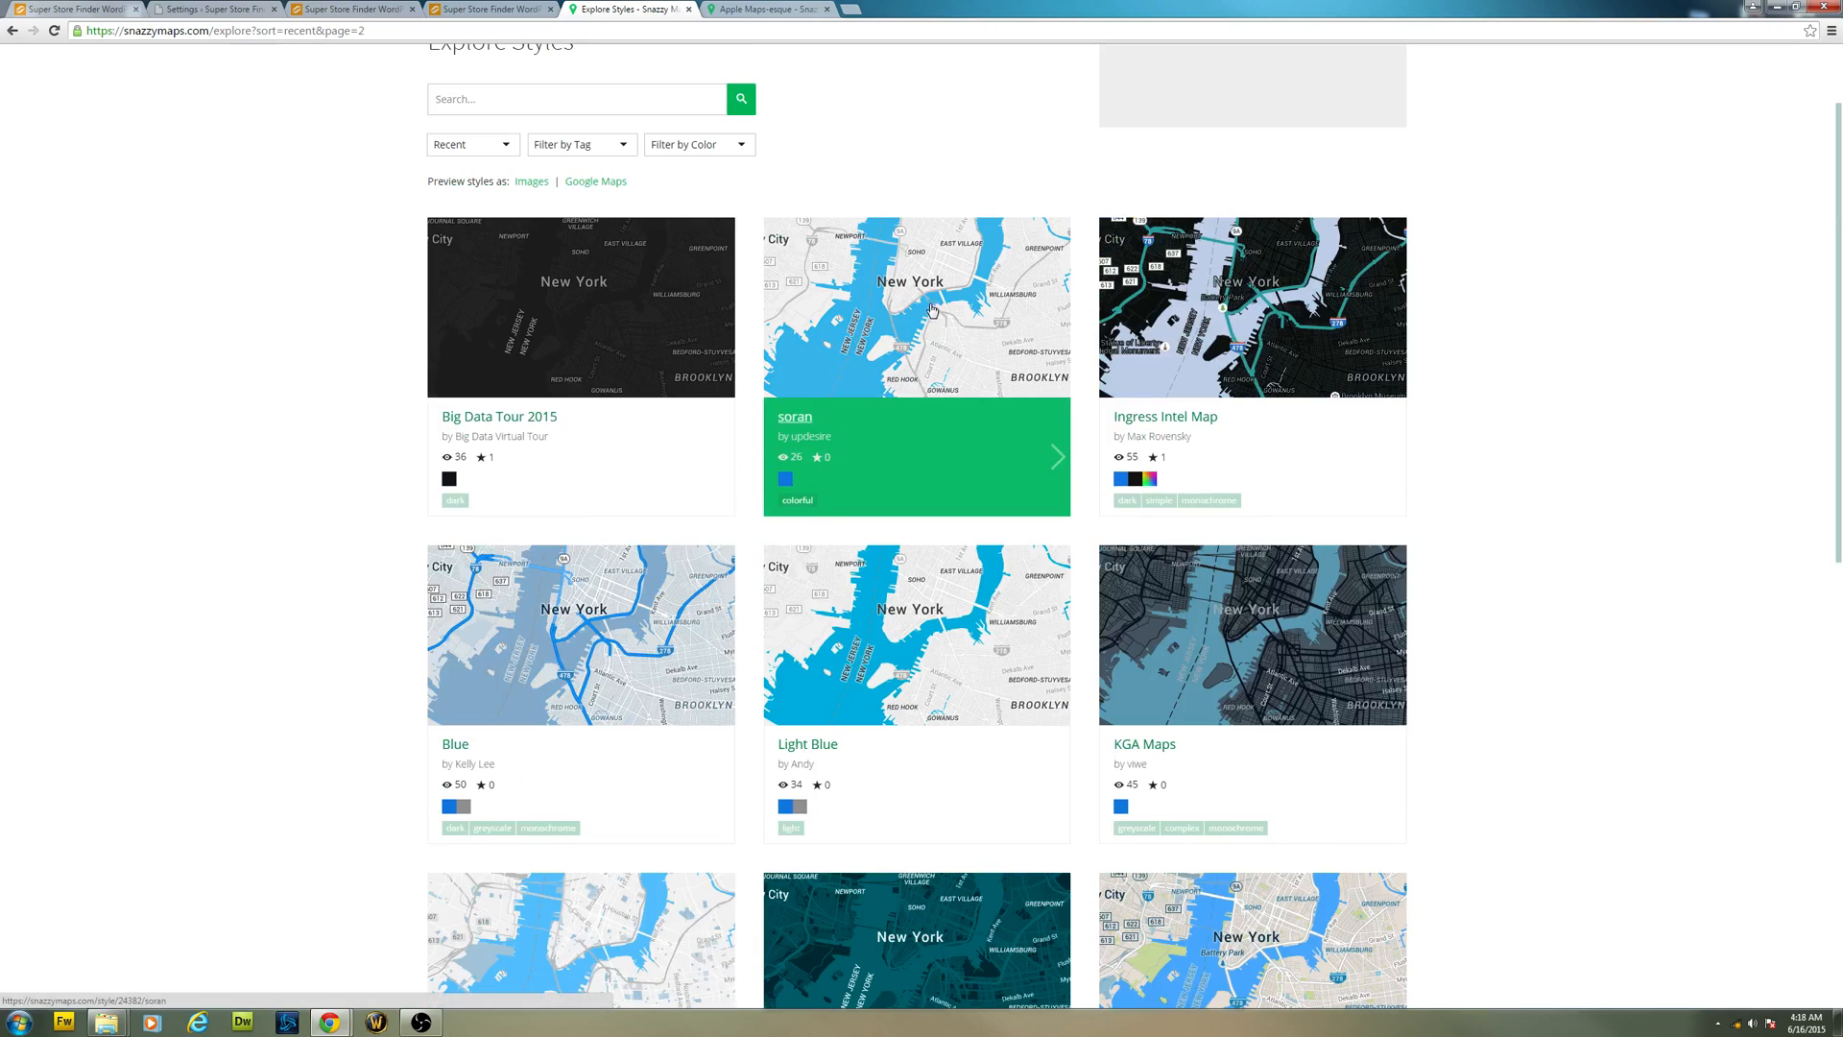
mouse_move(929, 299)
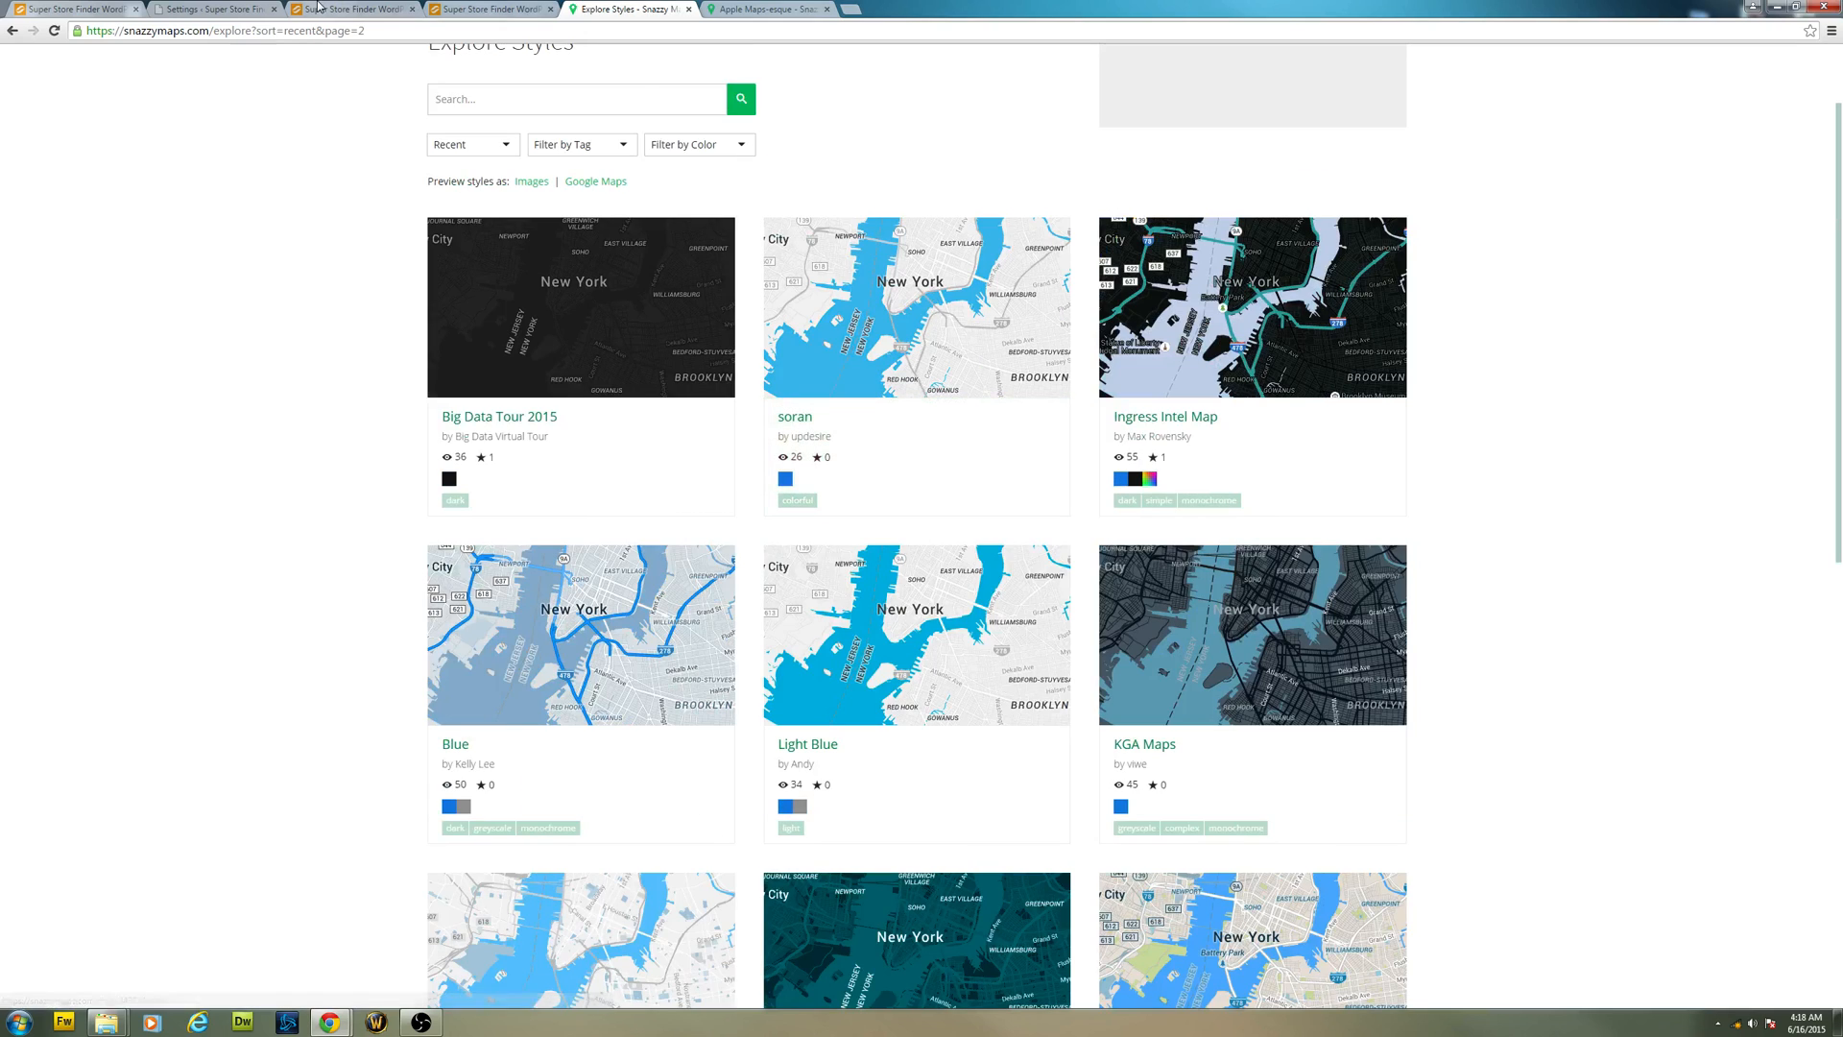
click(492, 8)
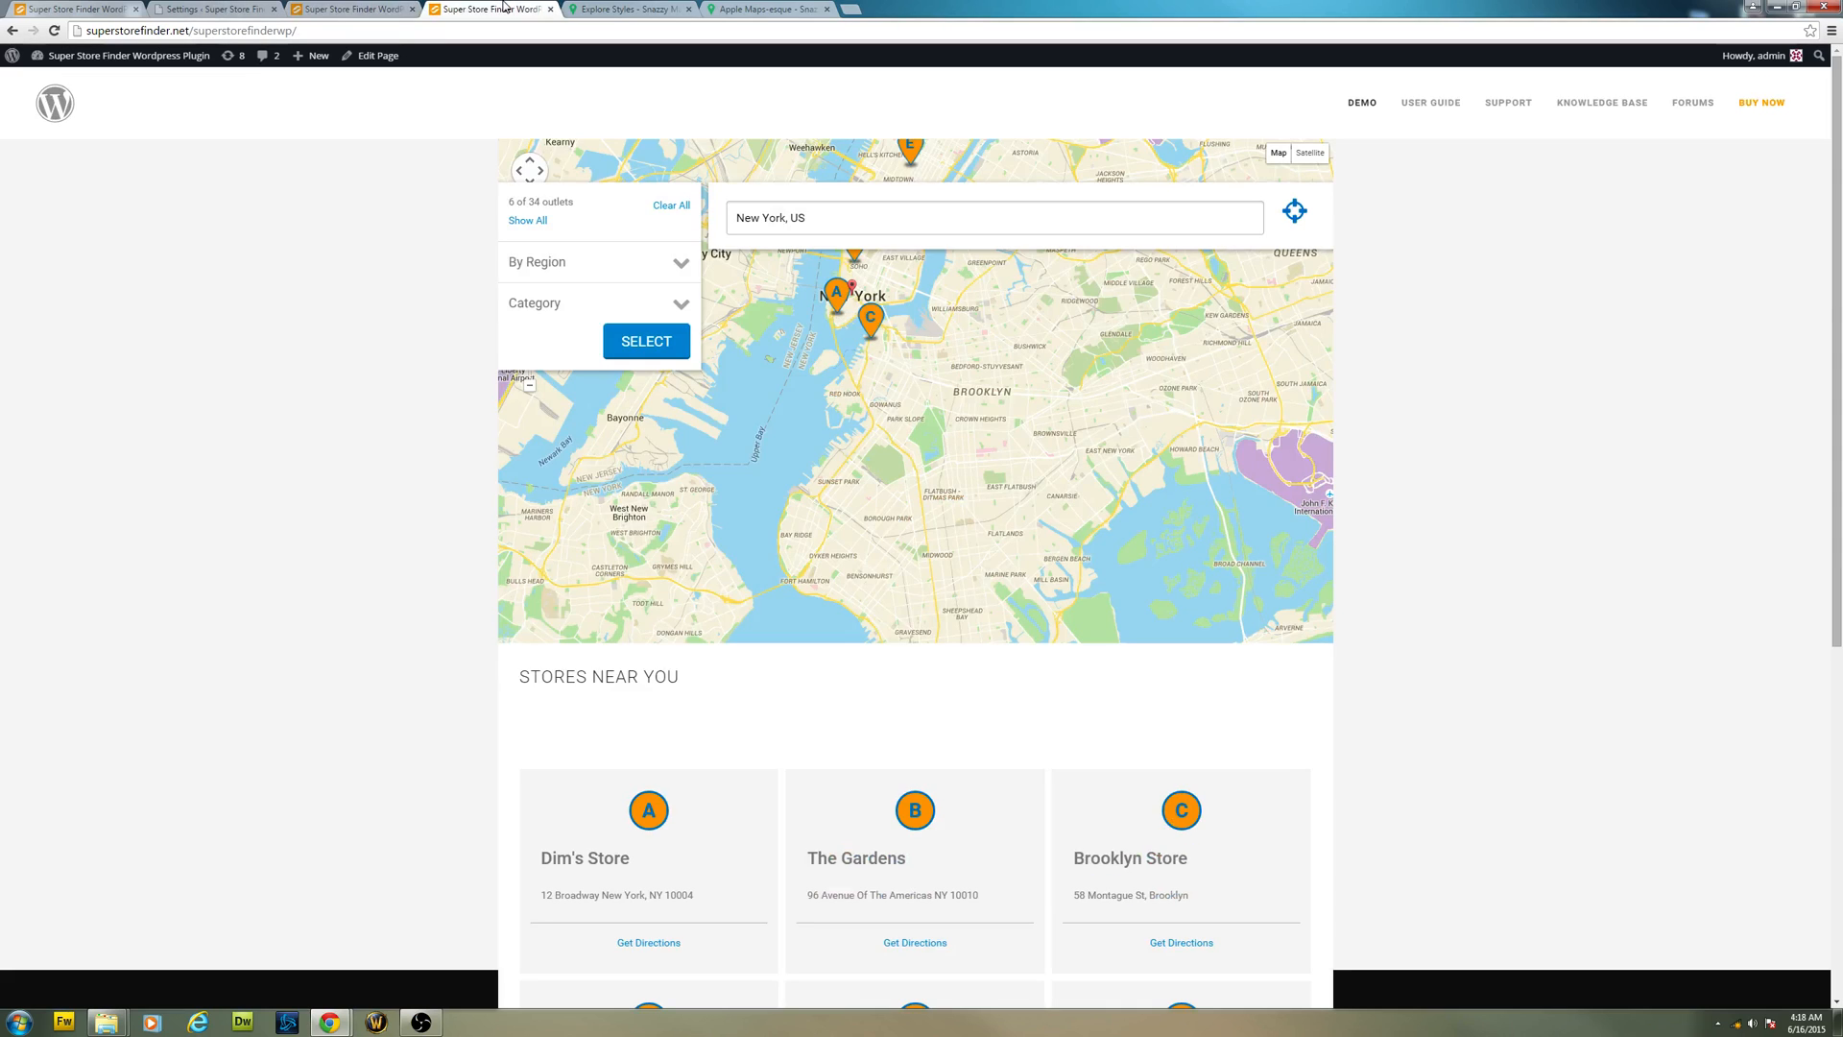
click(212, 7)
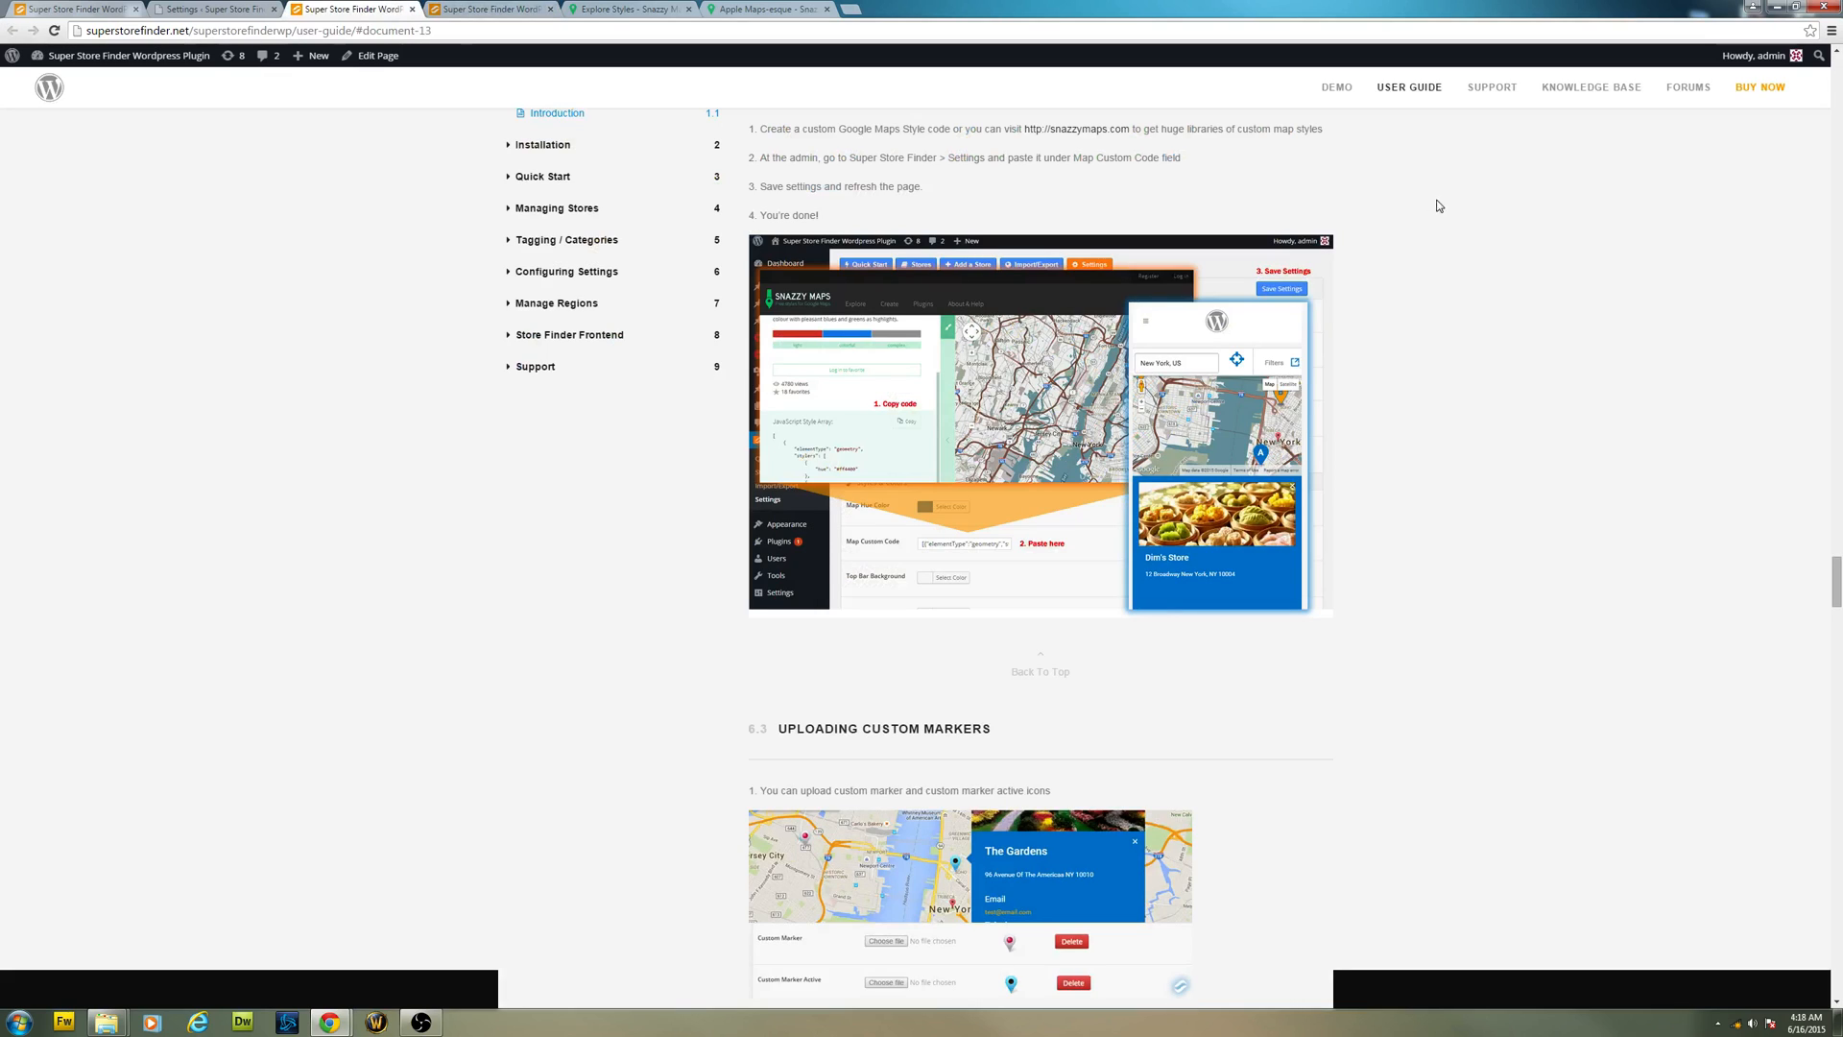
scroll(down, 3)
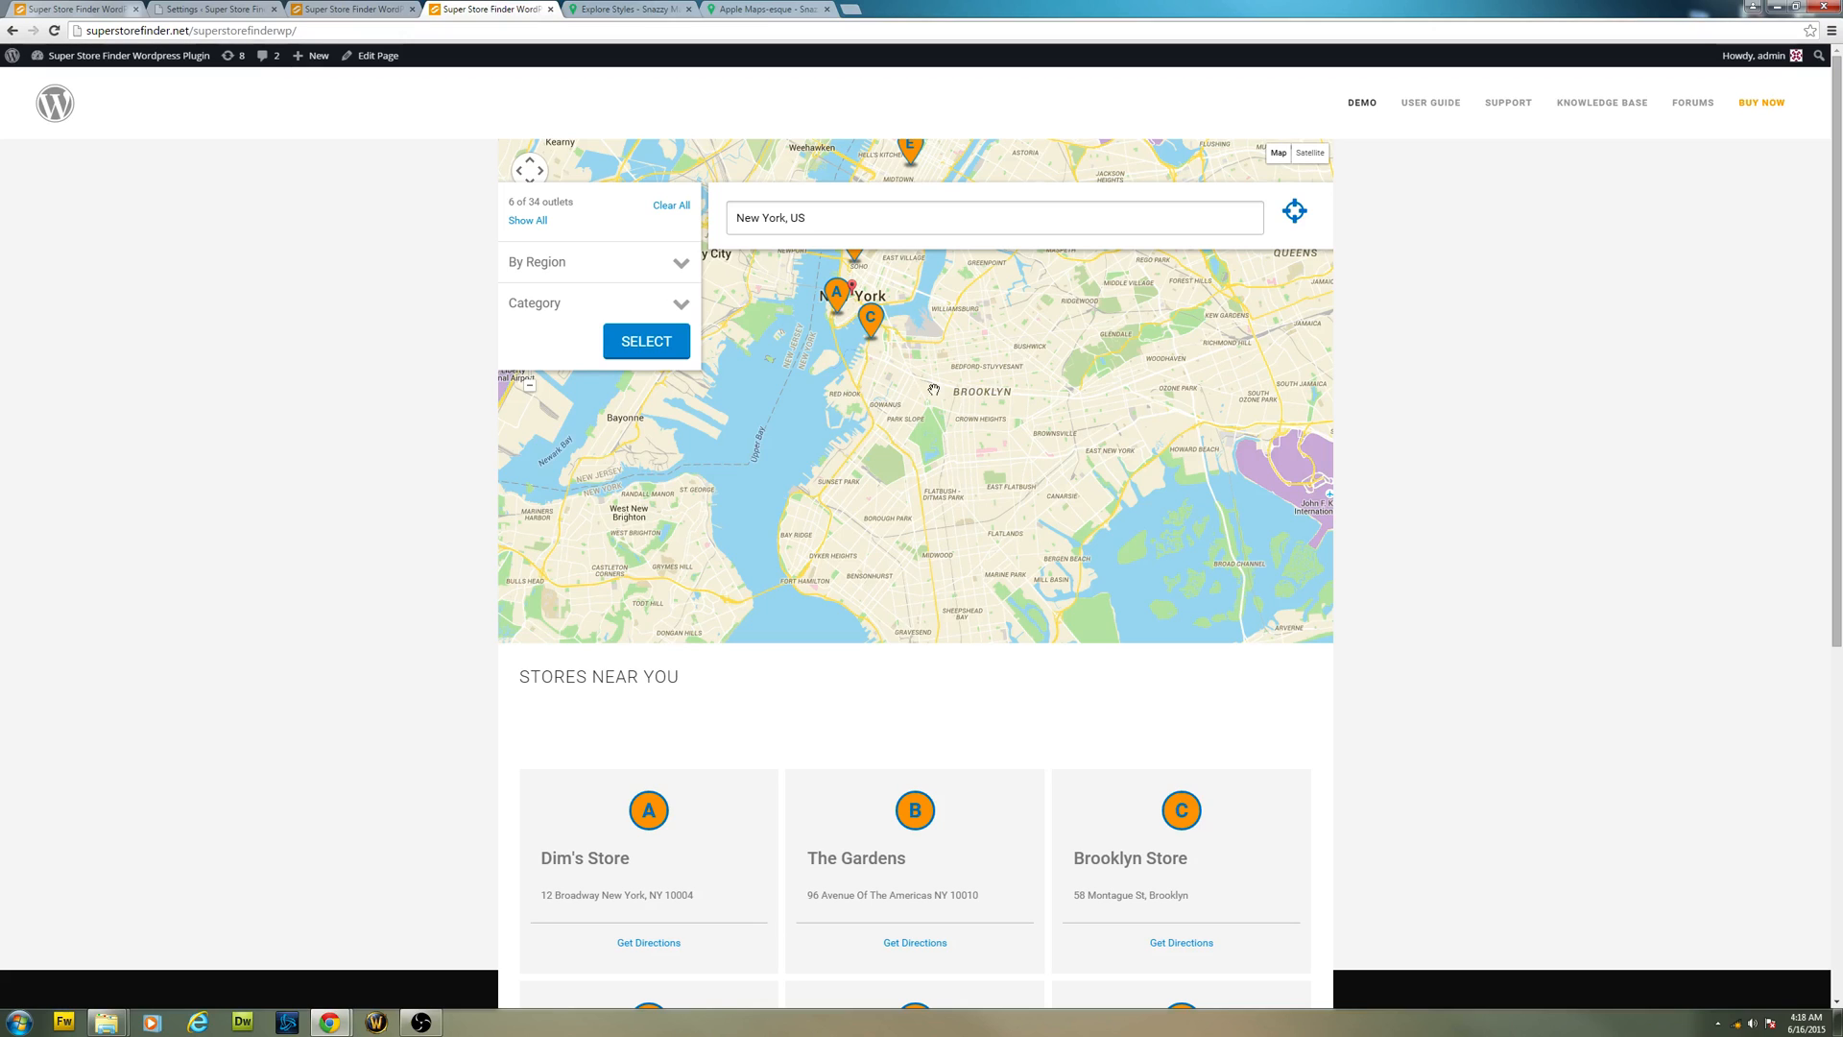
mouse_move(90, 81)
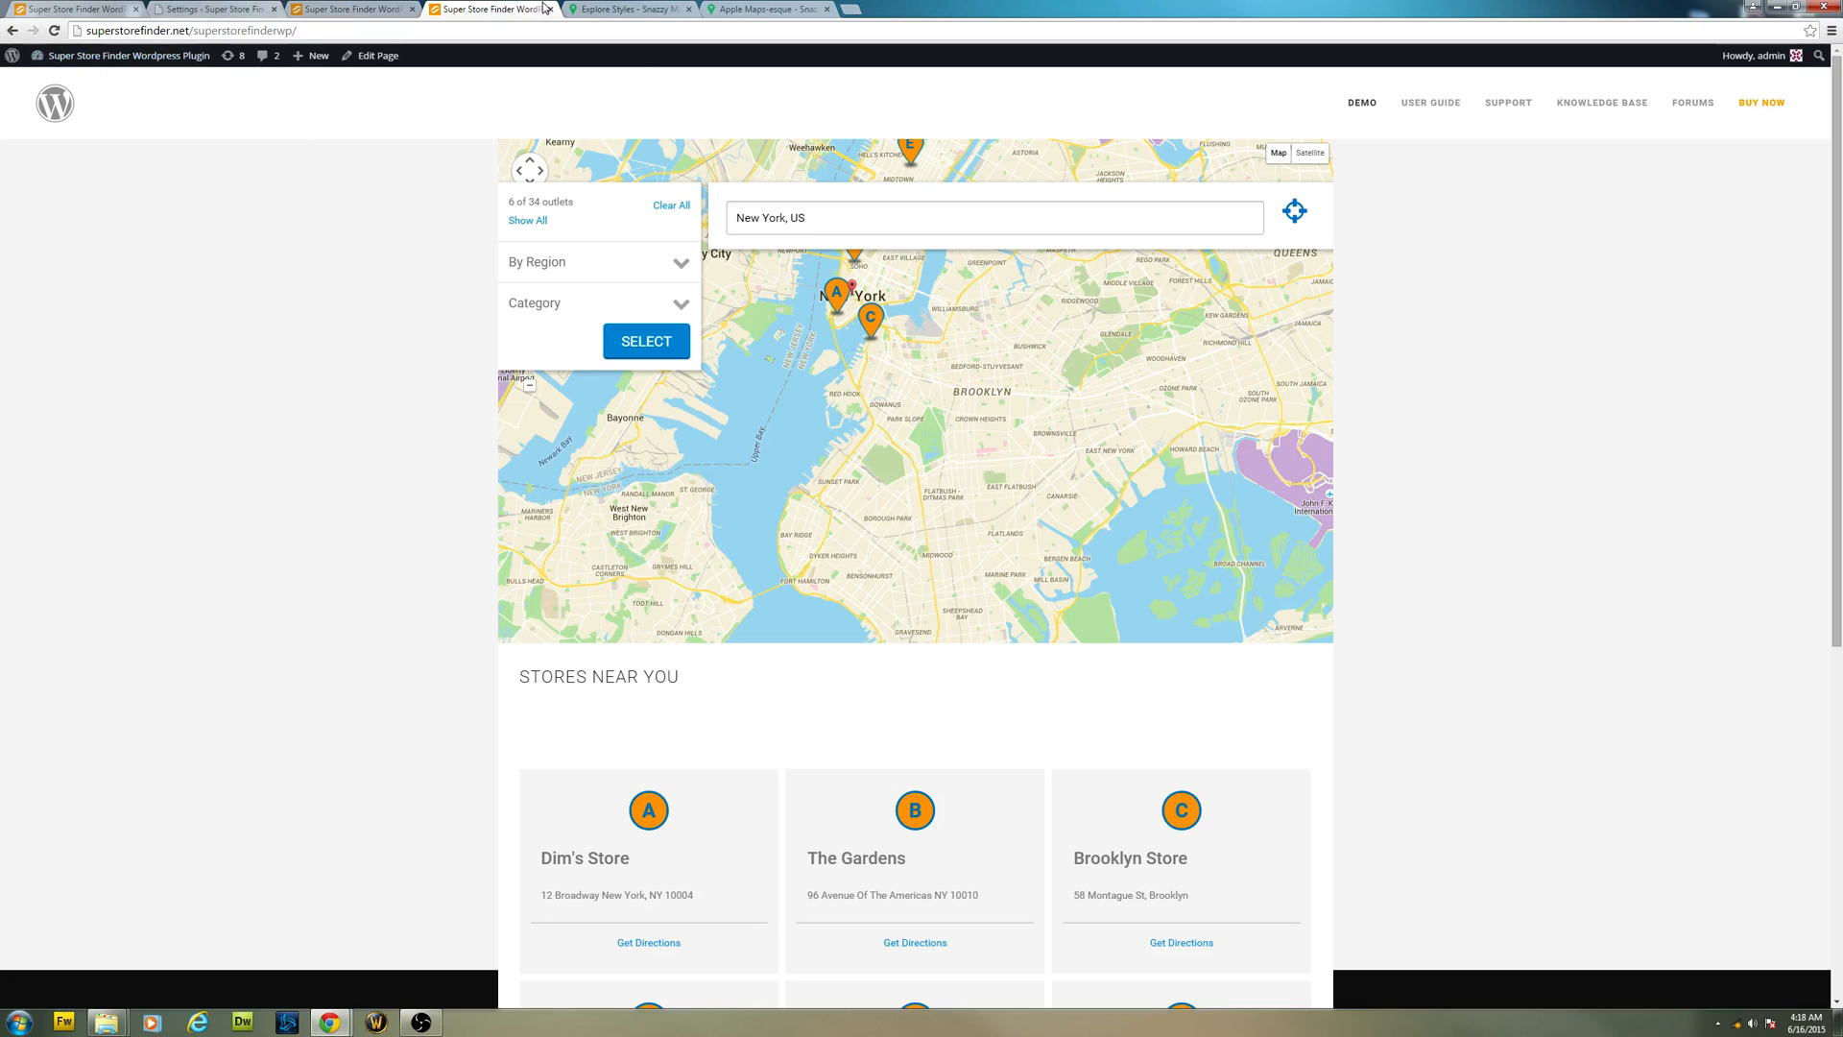
click(630, 8)
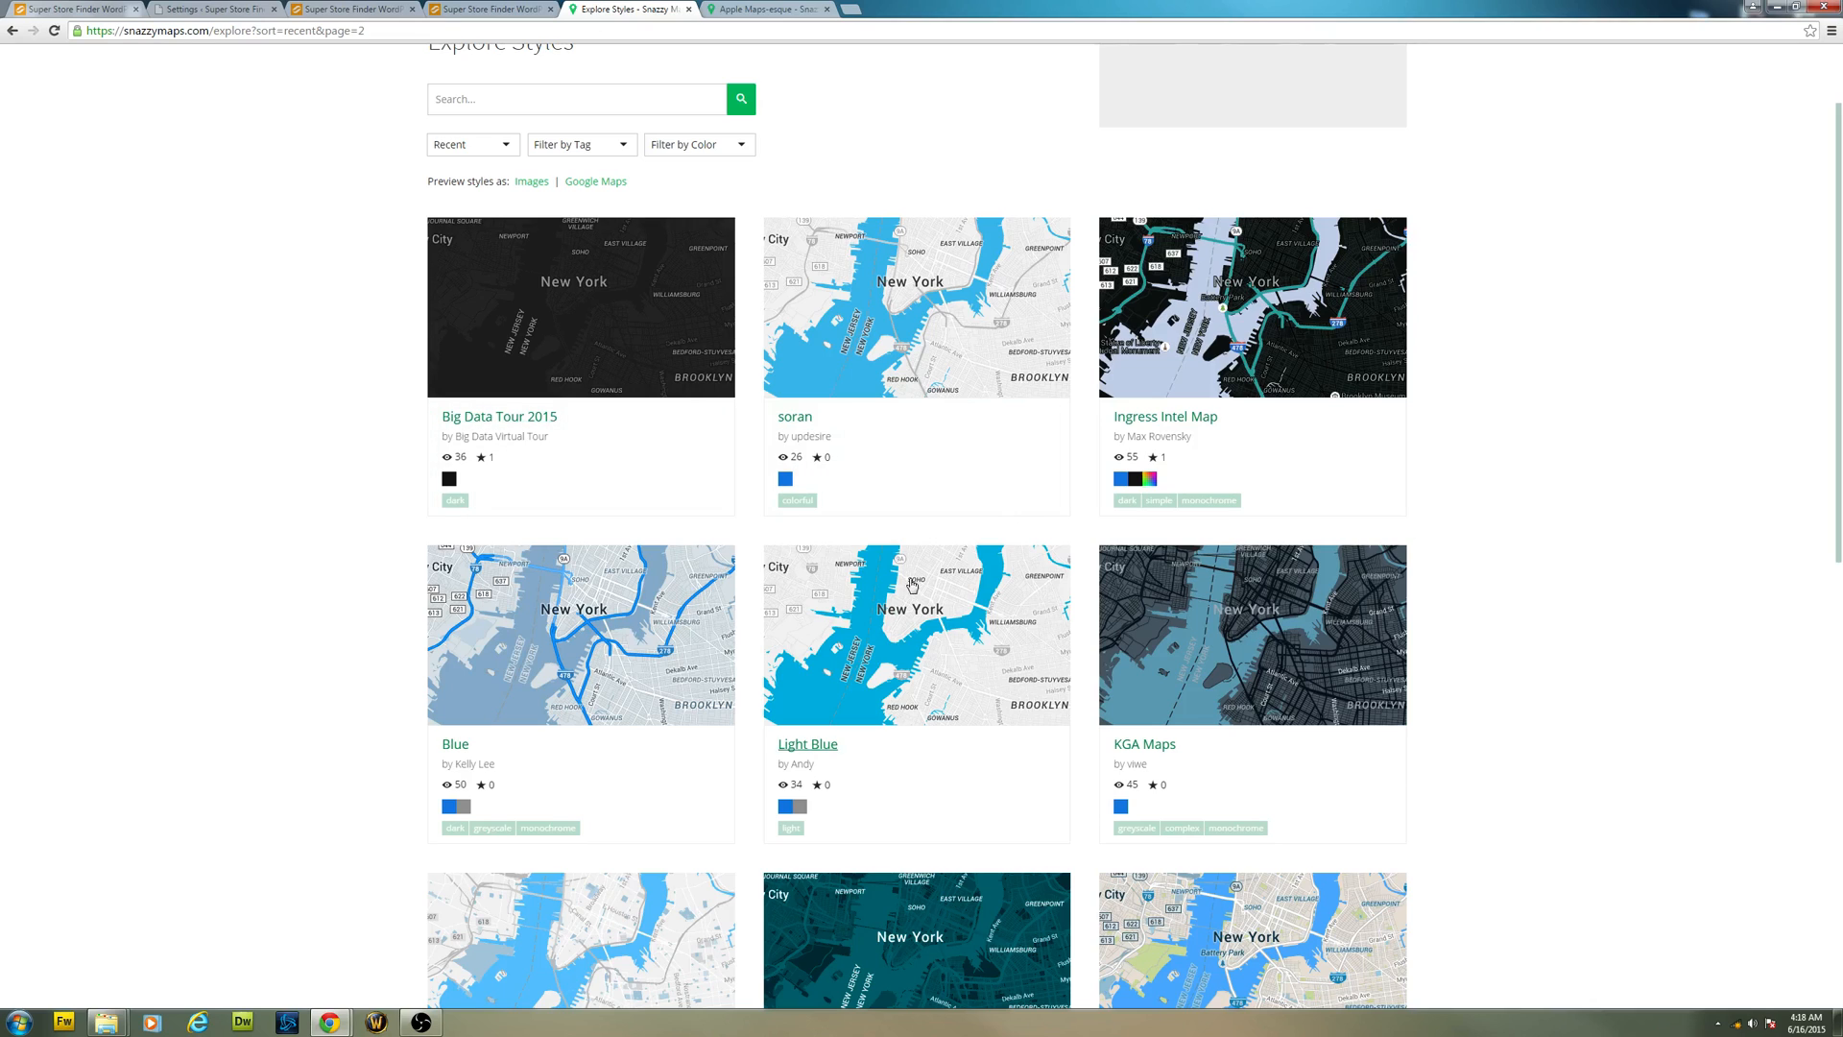
- Copy the soran style's JavaScript style array and return to the store finder demo page
scroll(down, 3)
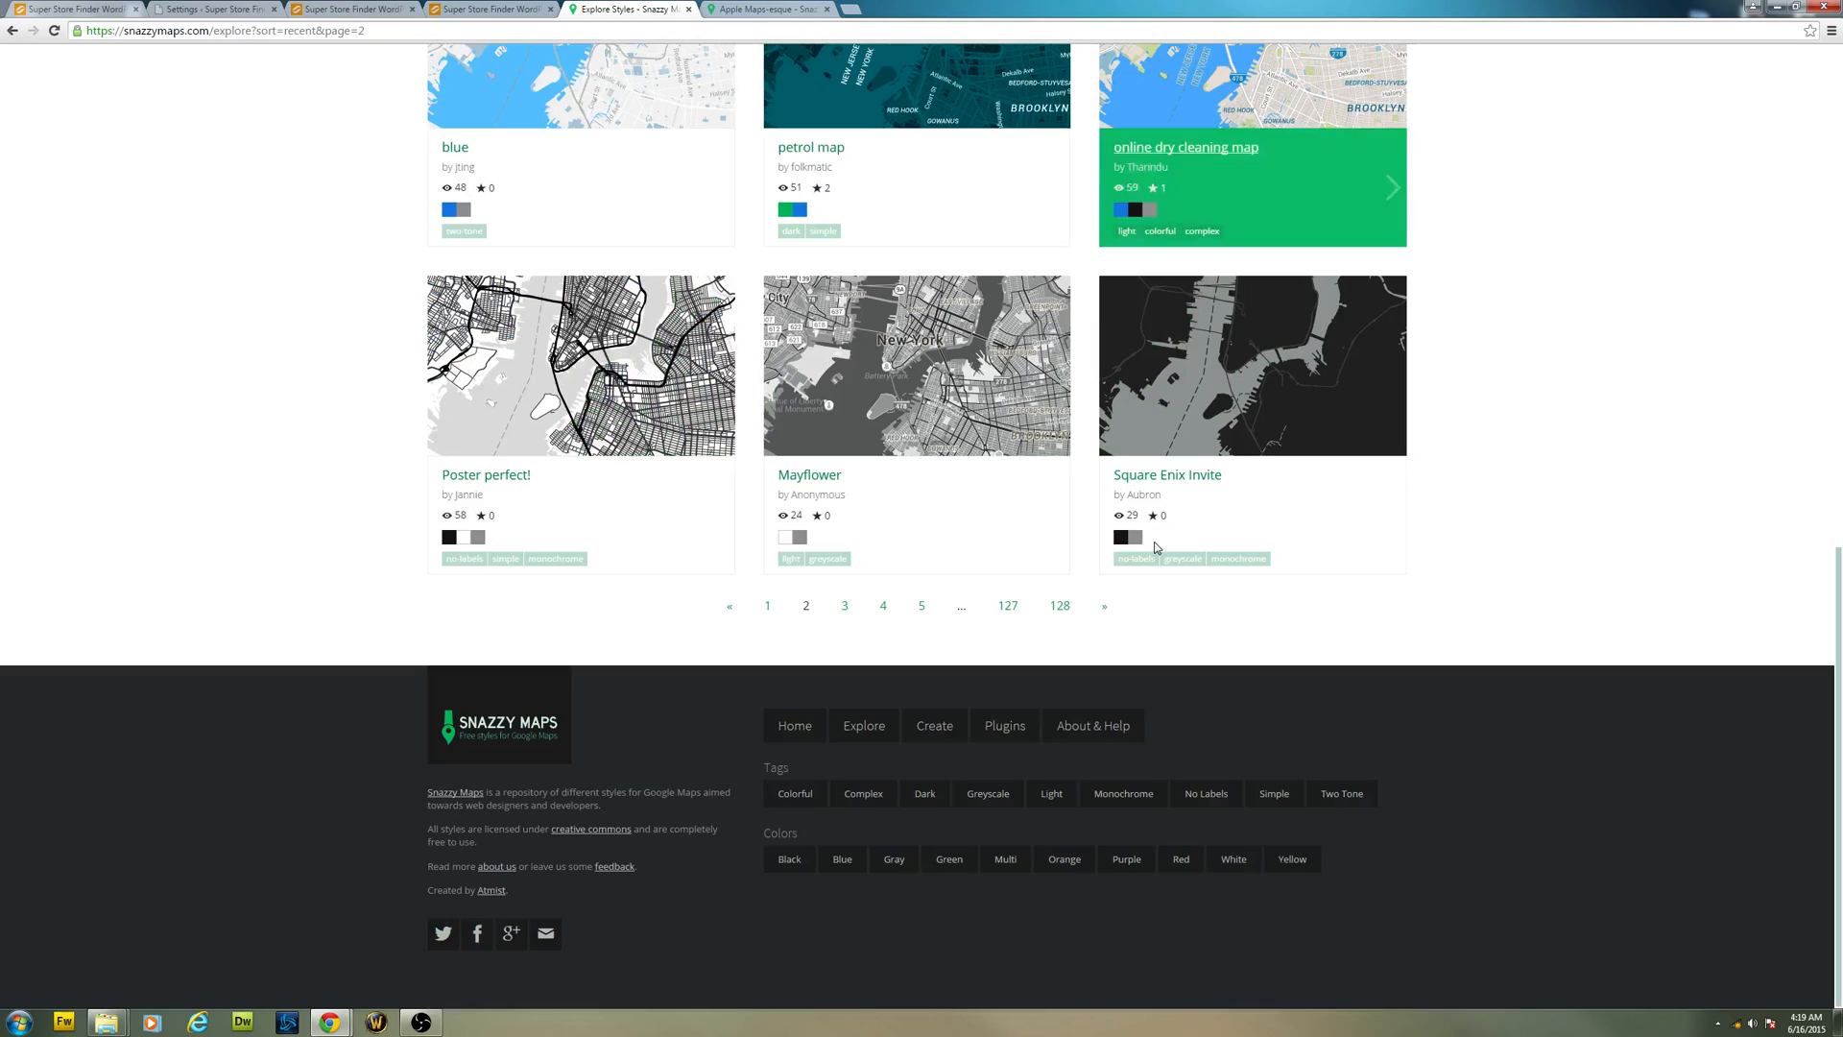
scroll(up, 3)
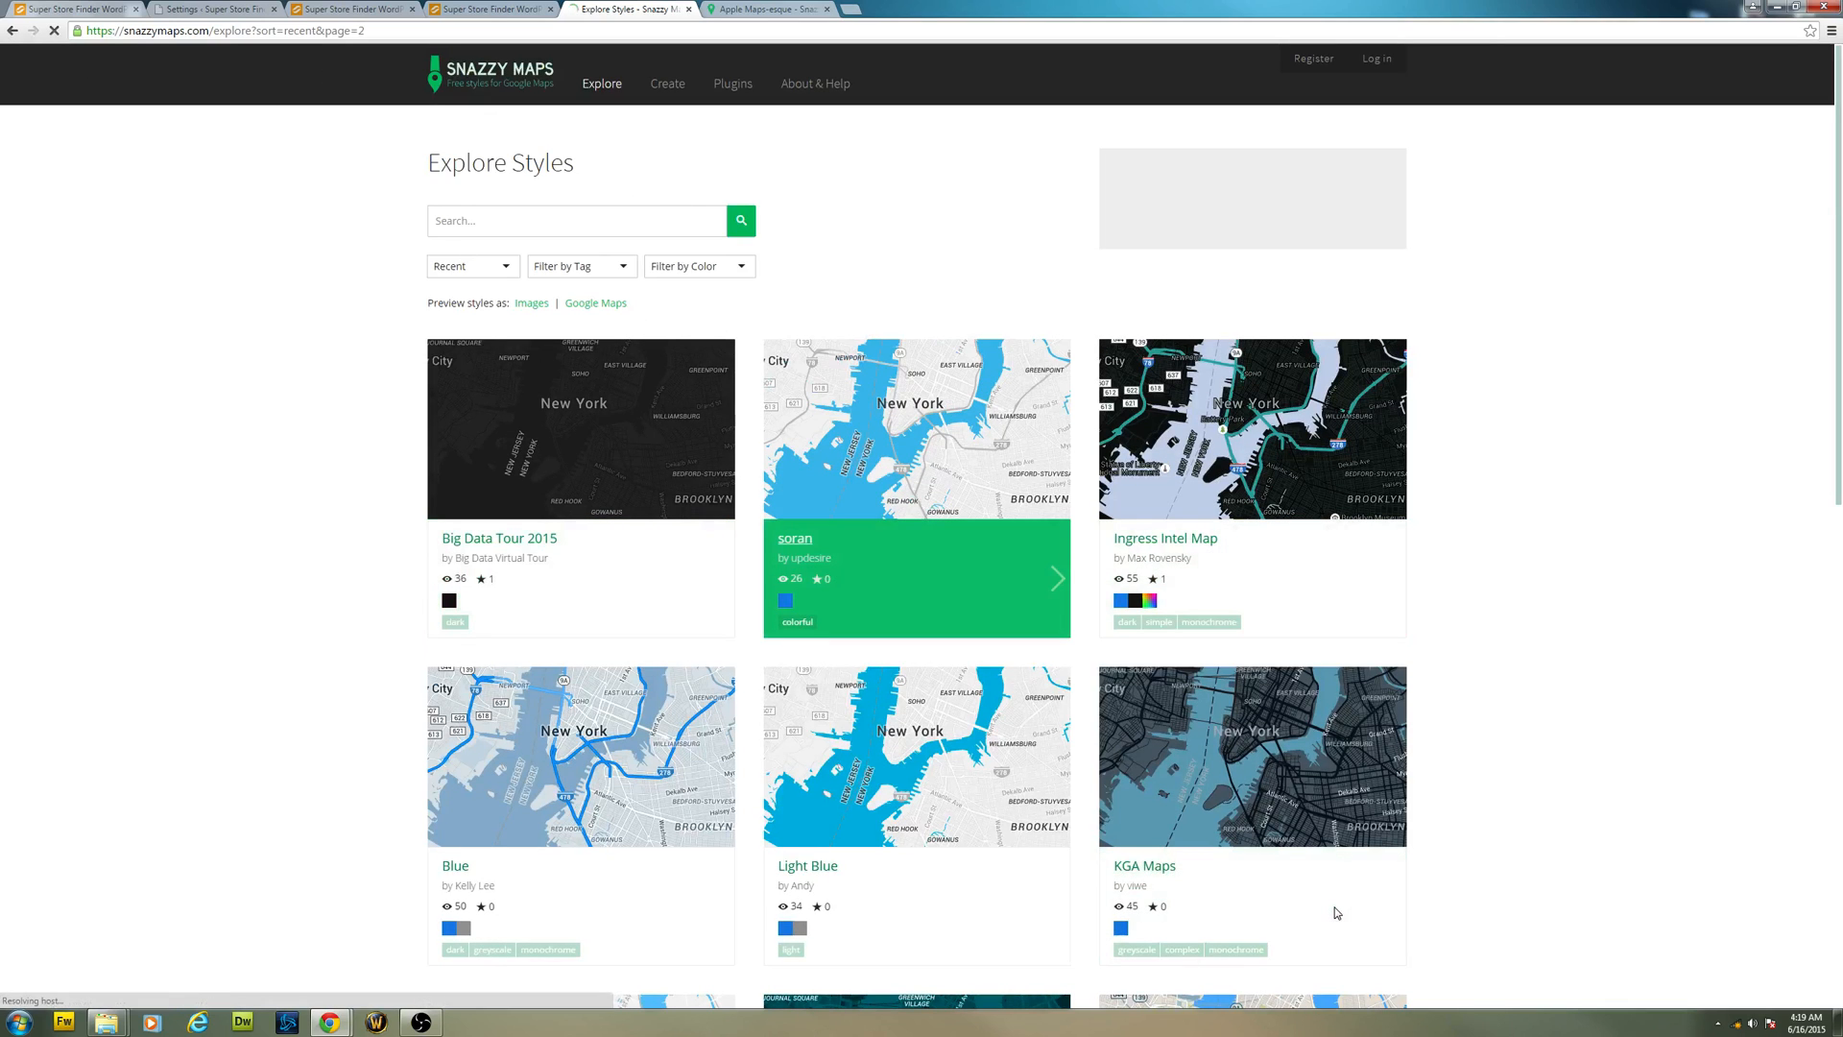
click(795, 542)
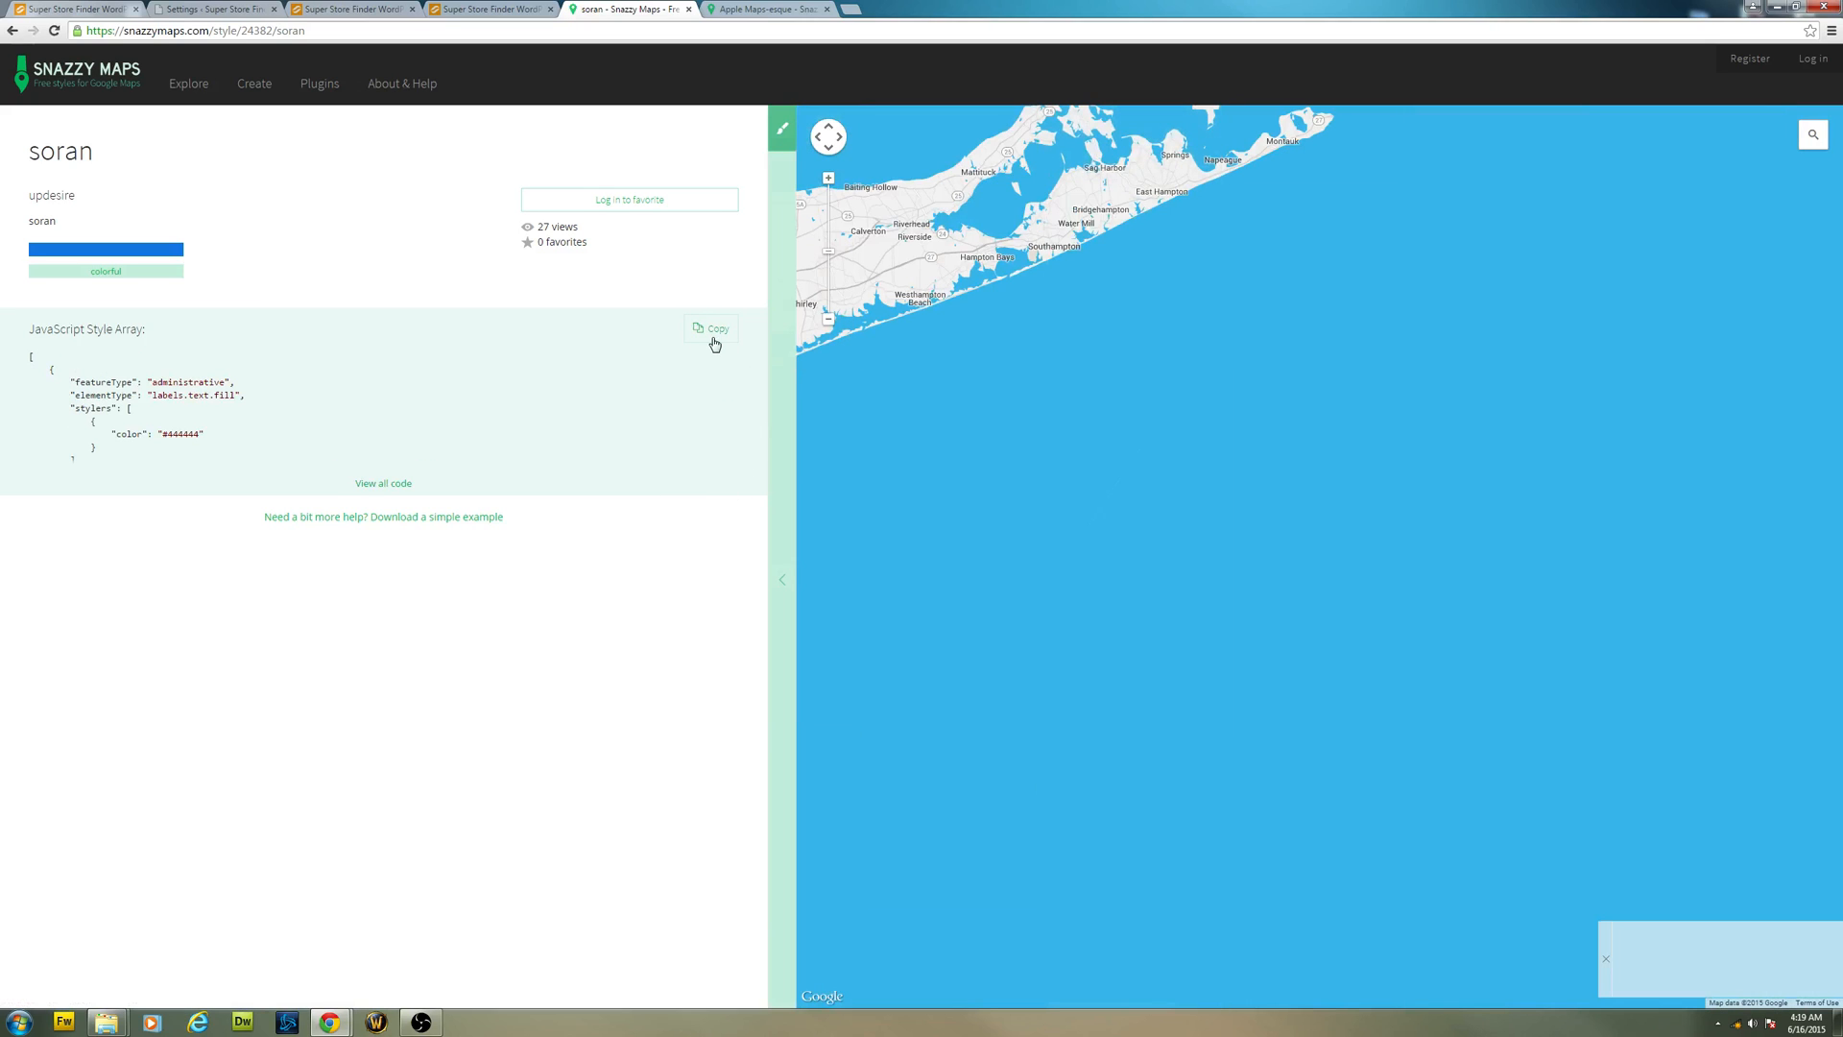
click(711, 328)
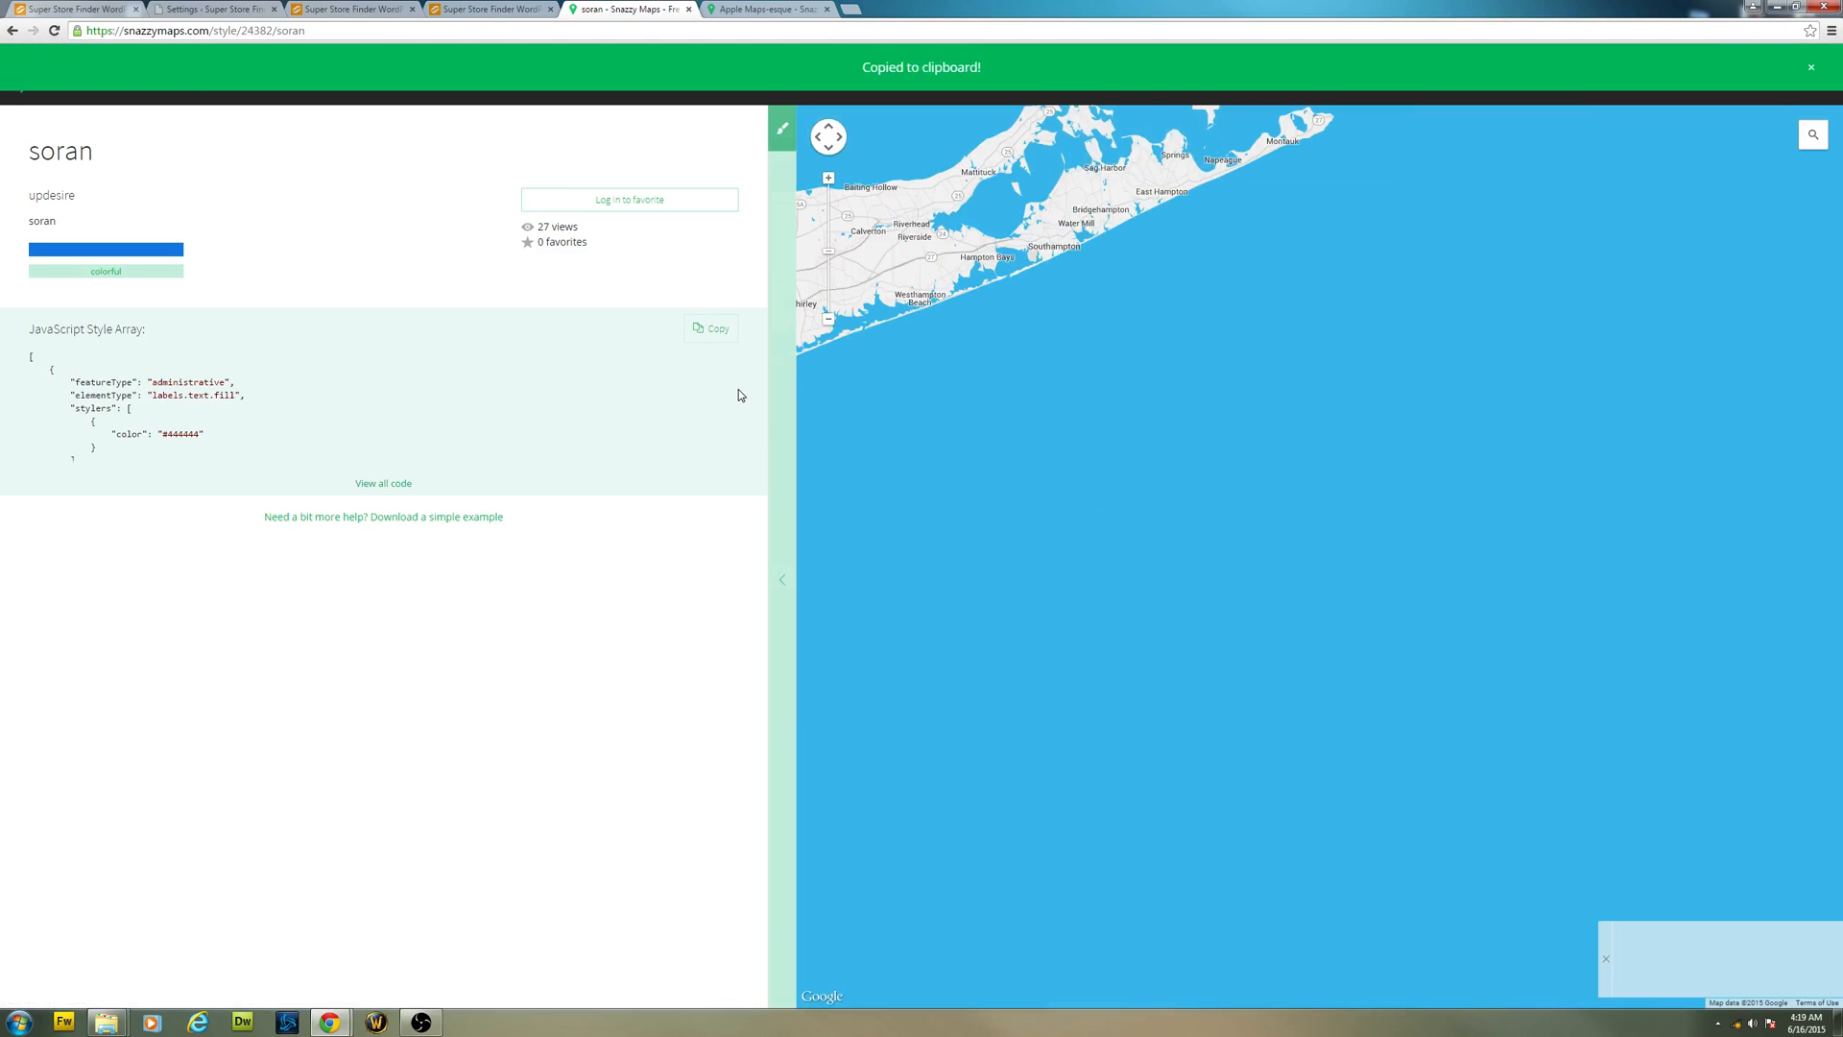
click(492, 10)
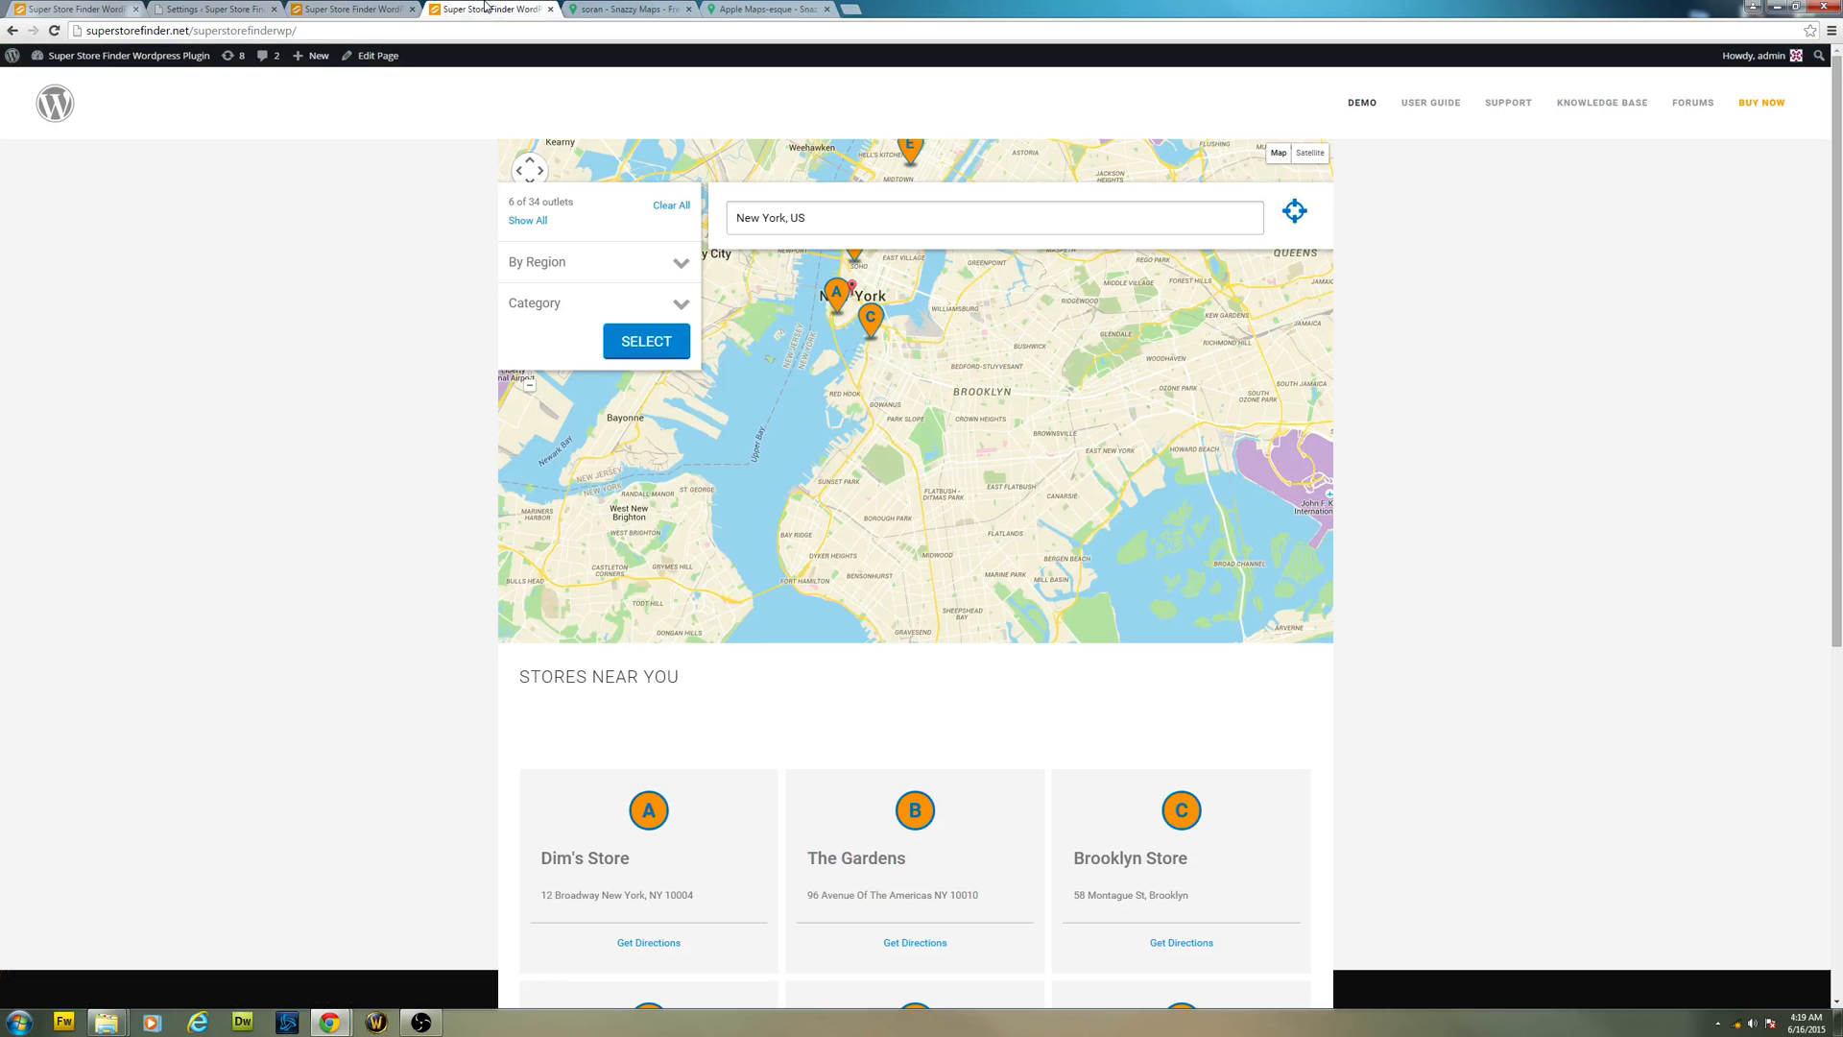
- Save the soran code in Map Custom Code so the demo map shows blue soran styling
click(211, 8)
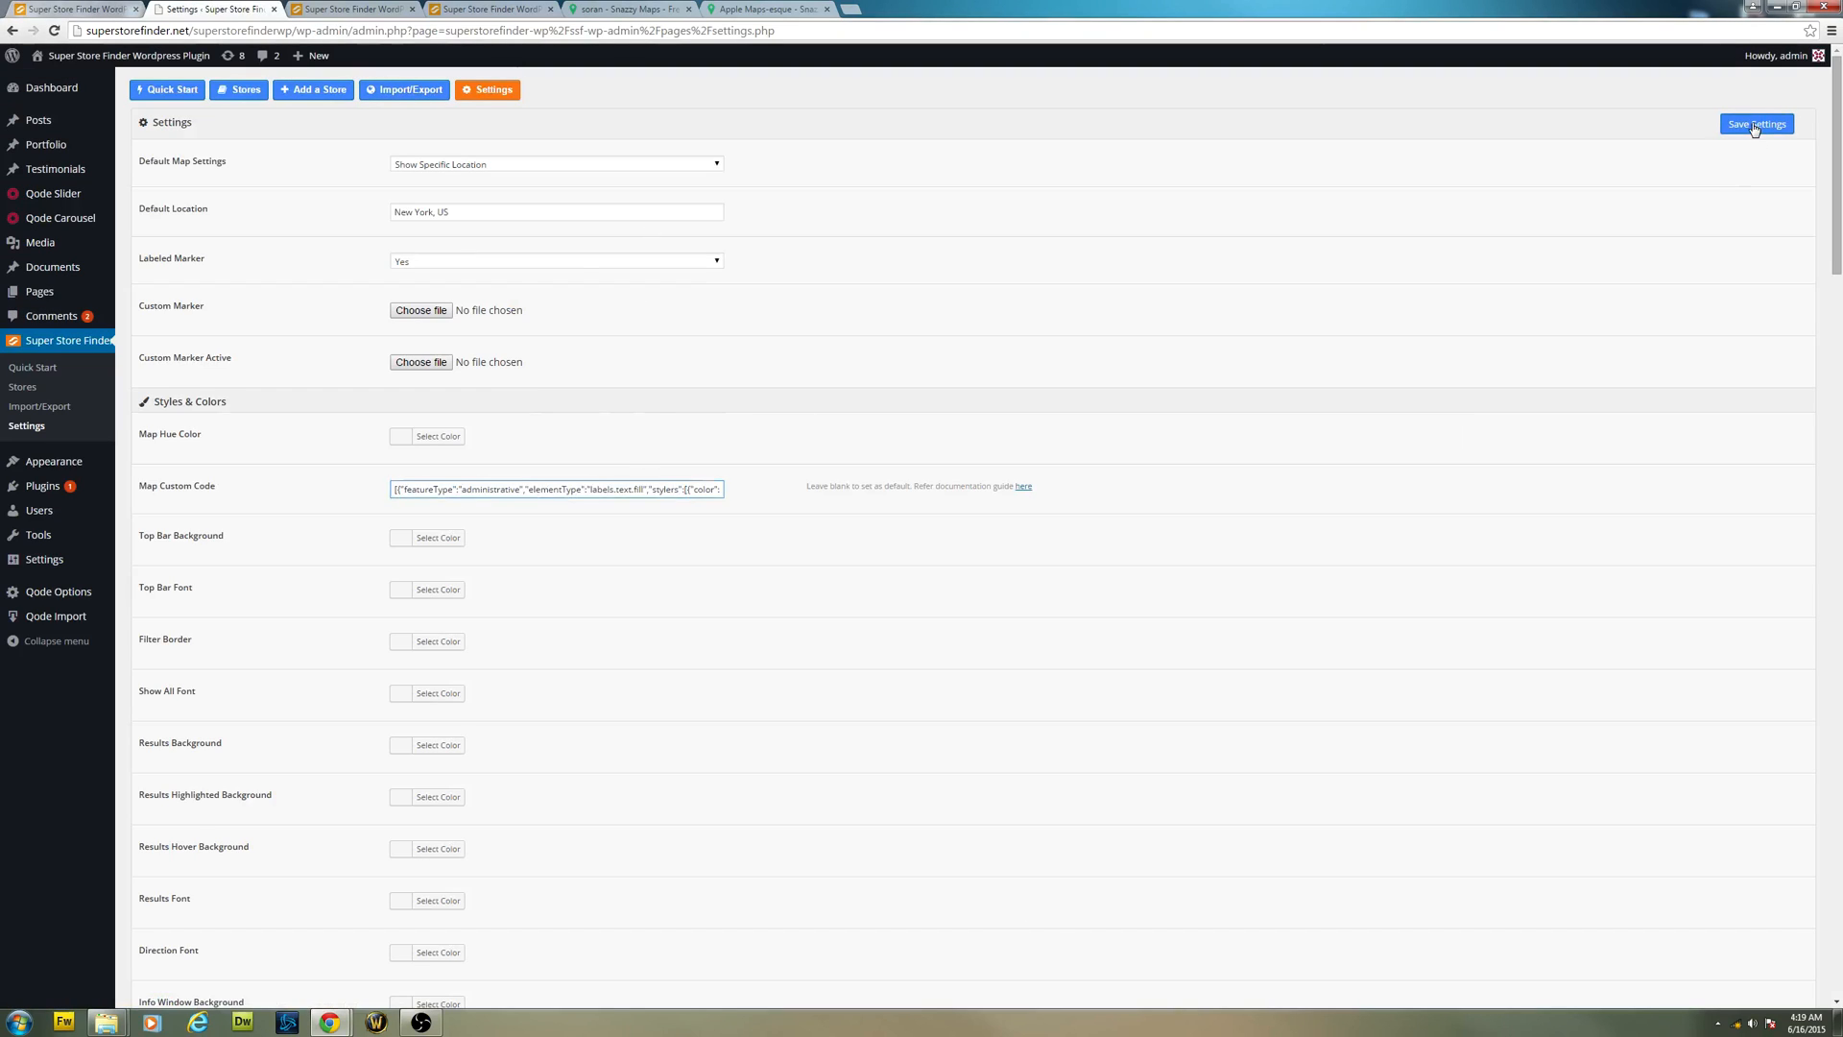
click(491, 8)
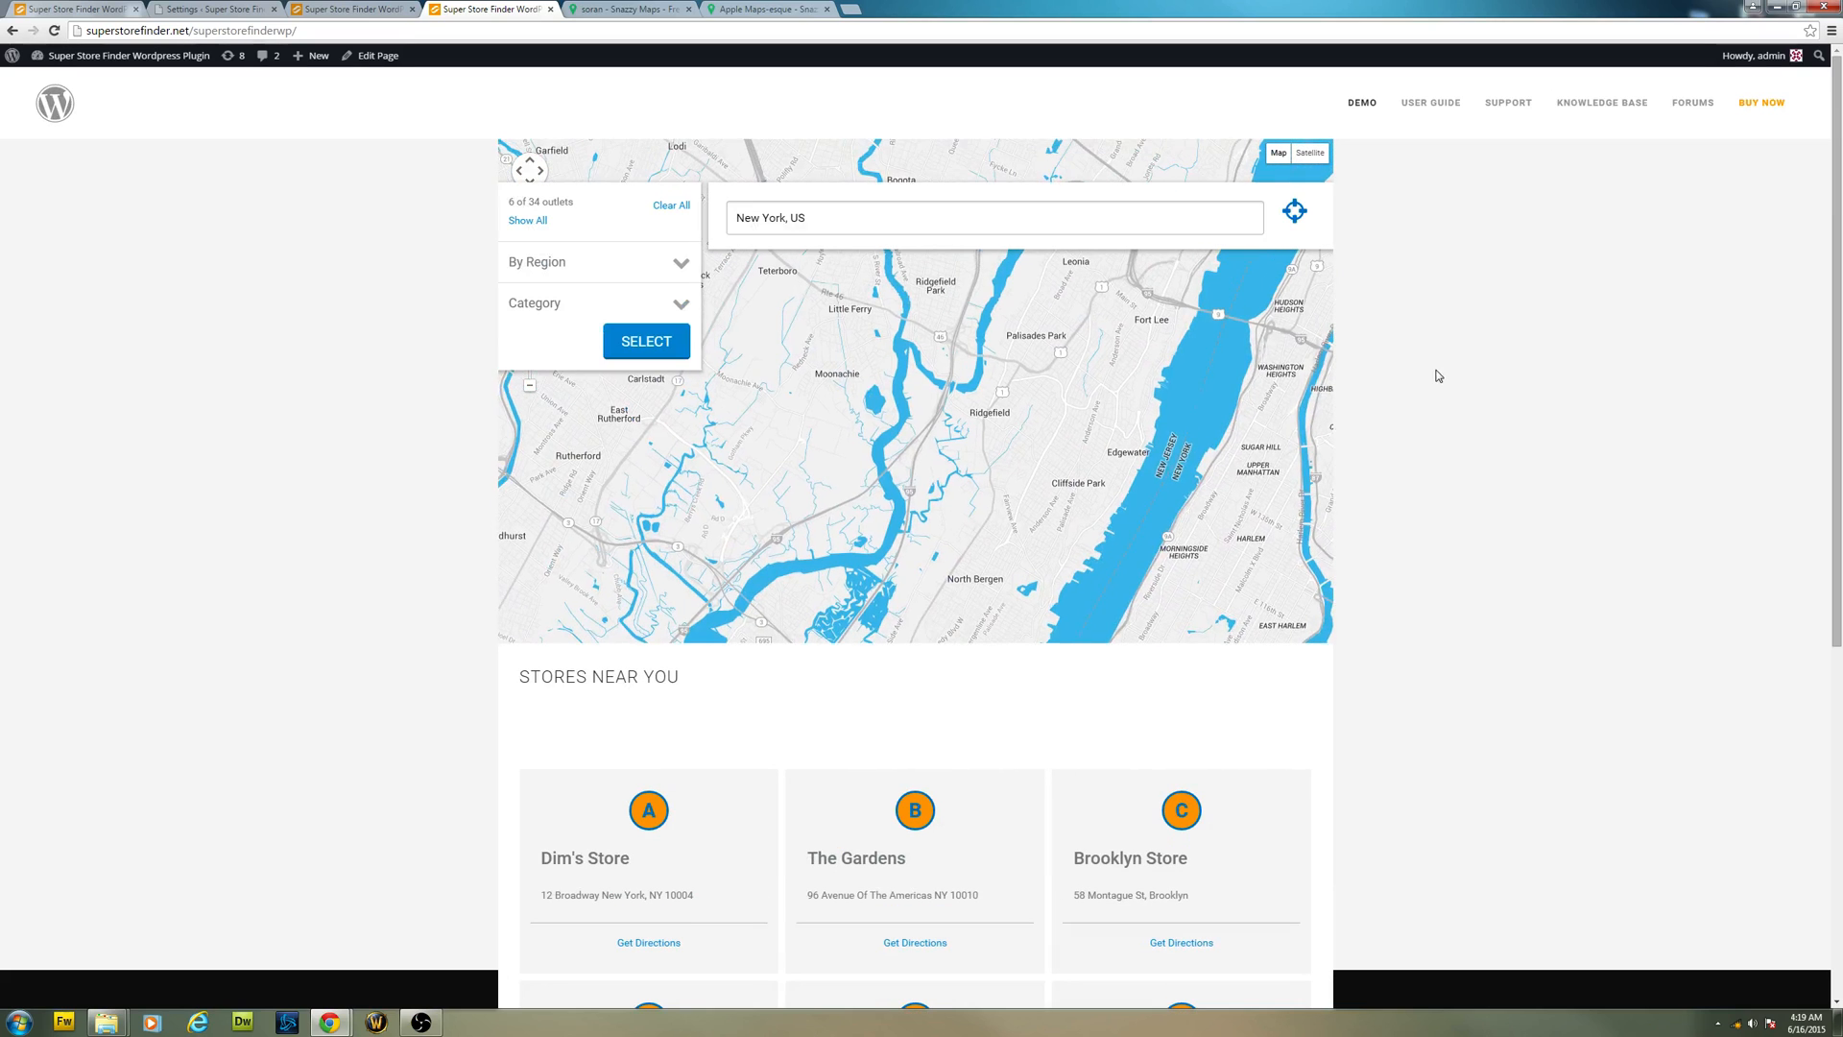
- Empty the Map Custom Code field and save settings to restore the default map style
scroll(down, 3)
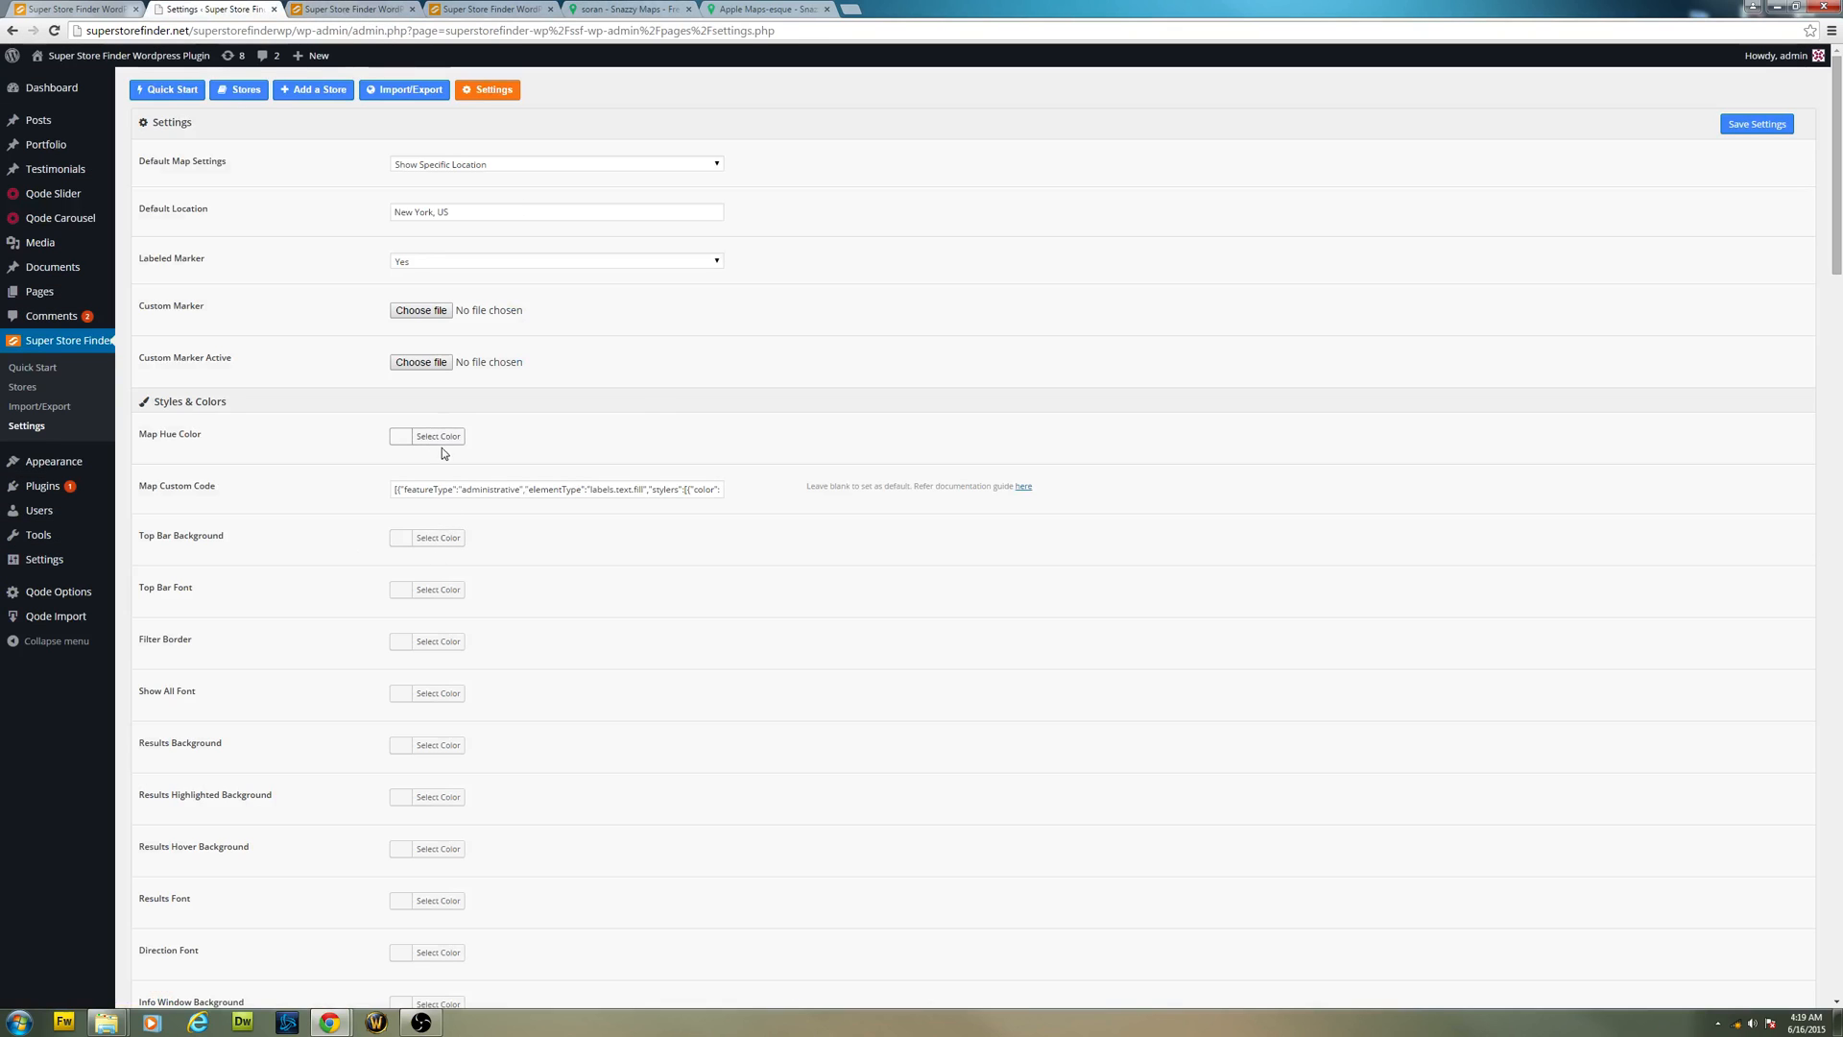
scroll(down, 3)
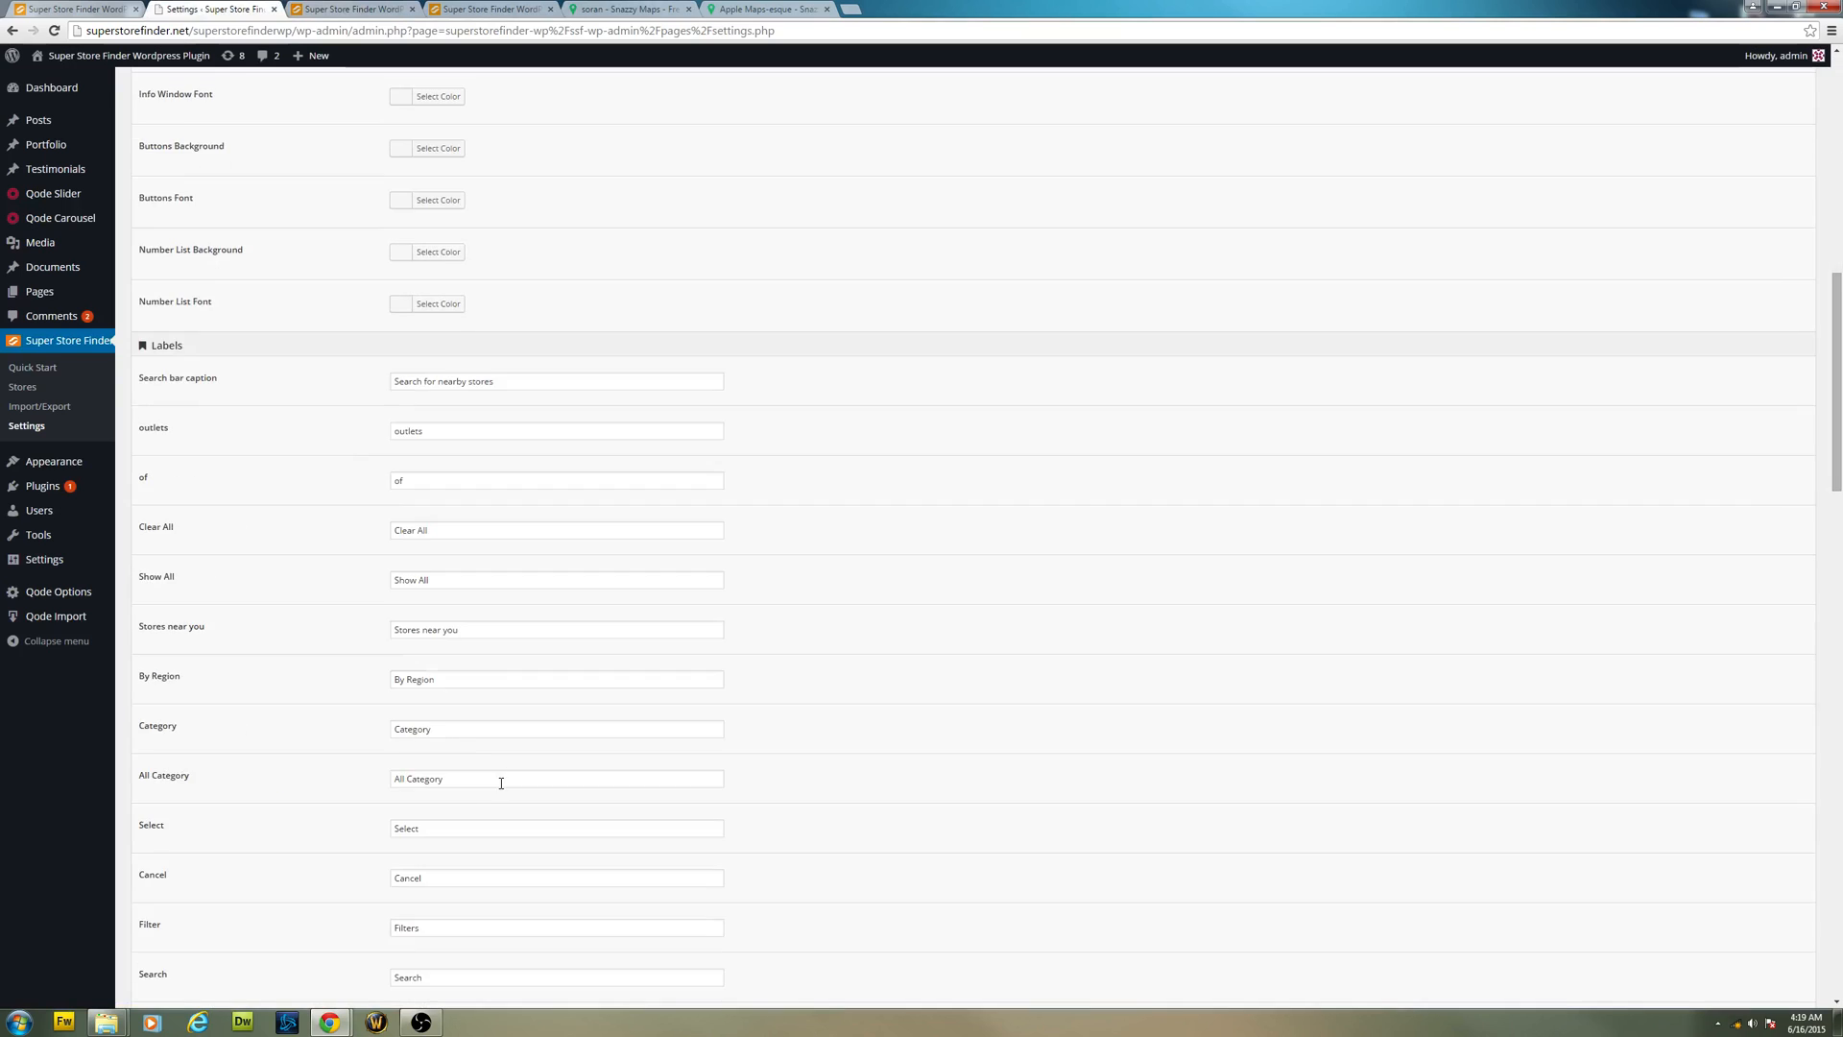
click(436, 265)
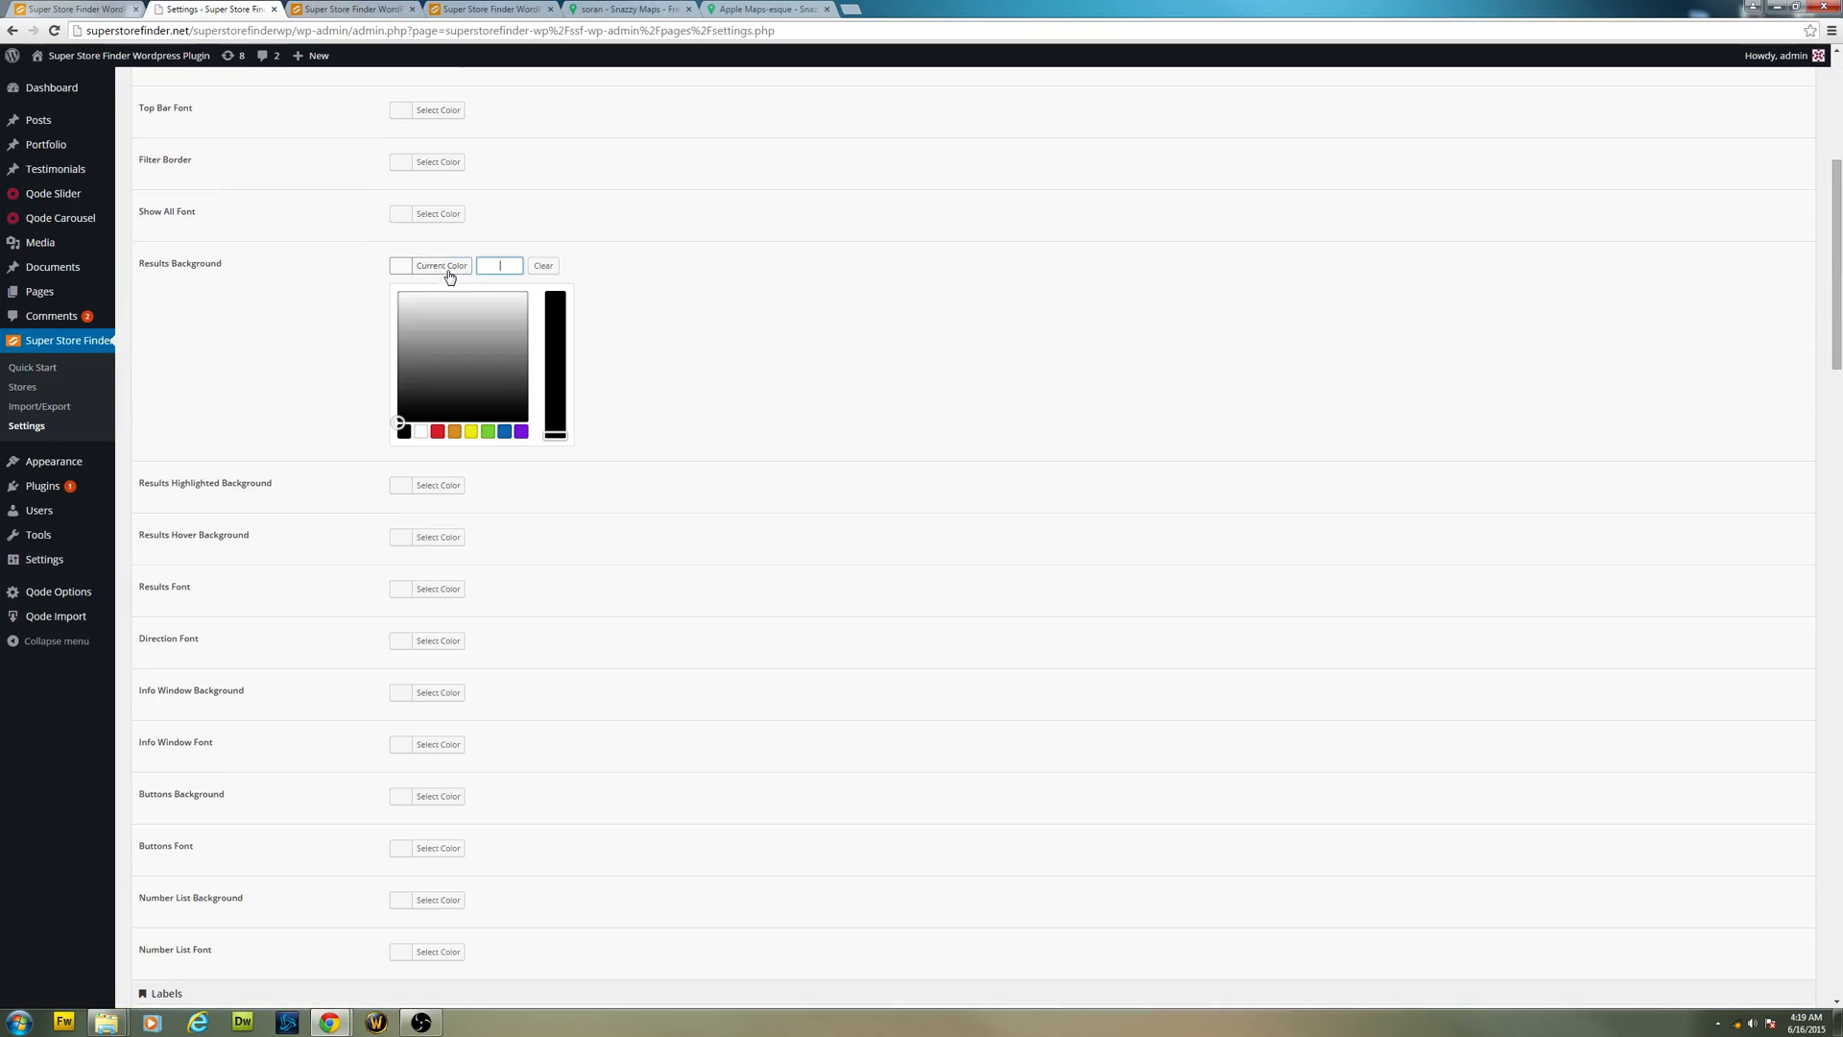
click(349, 7)
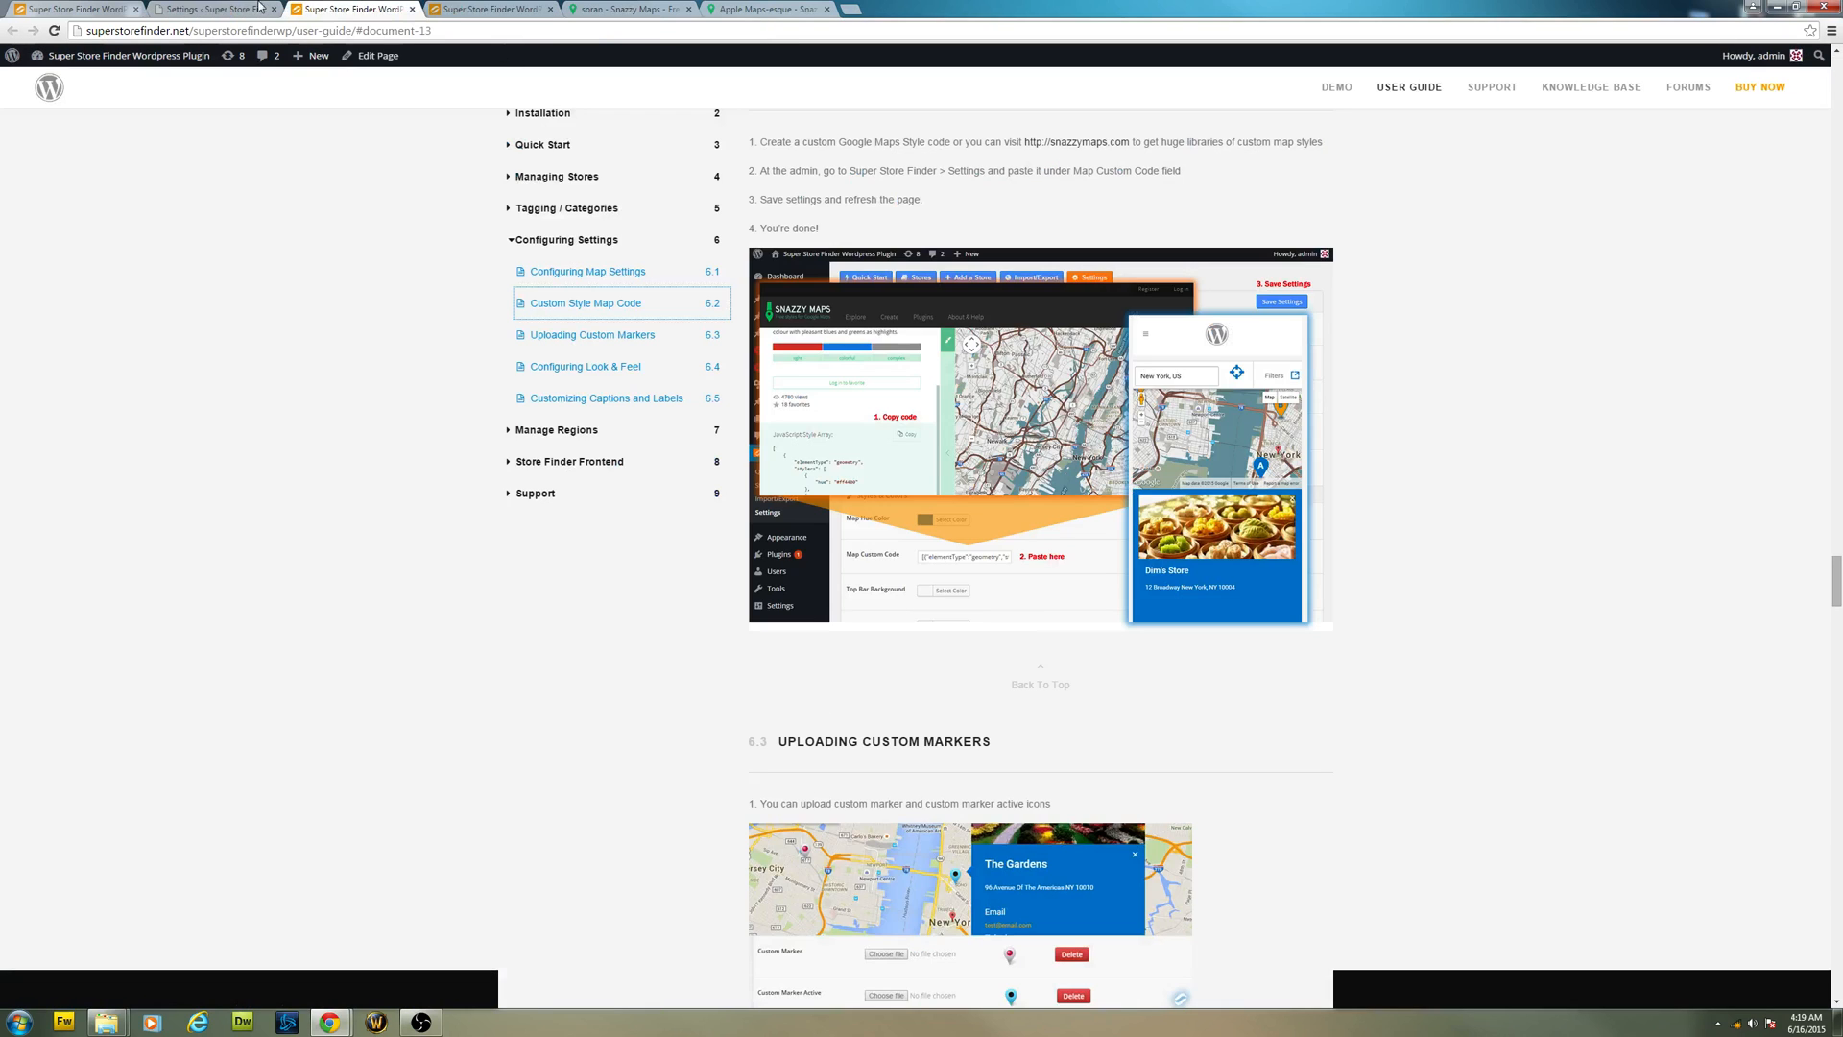
click(211, 7)
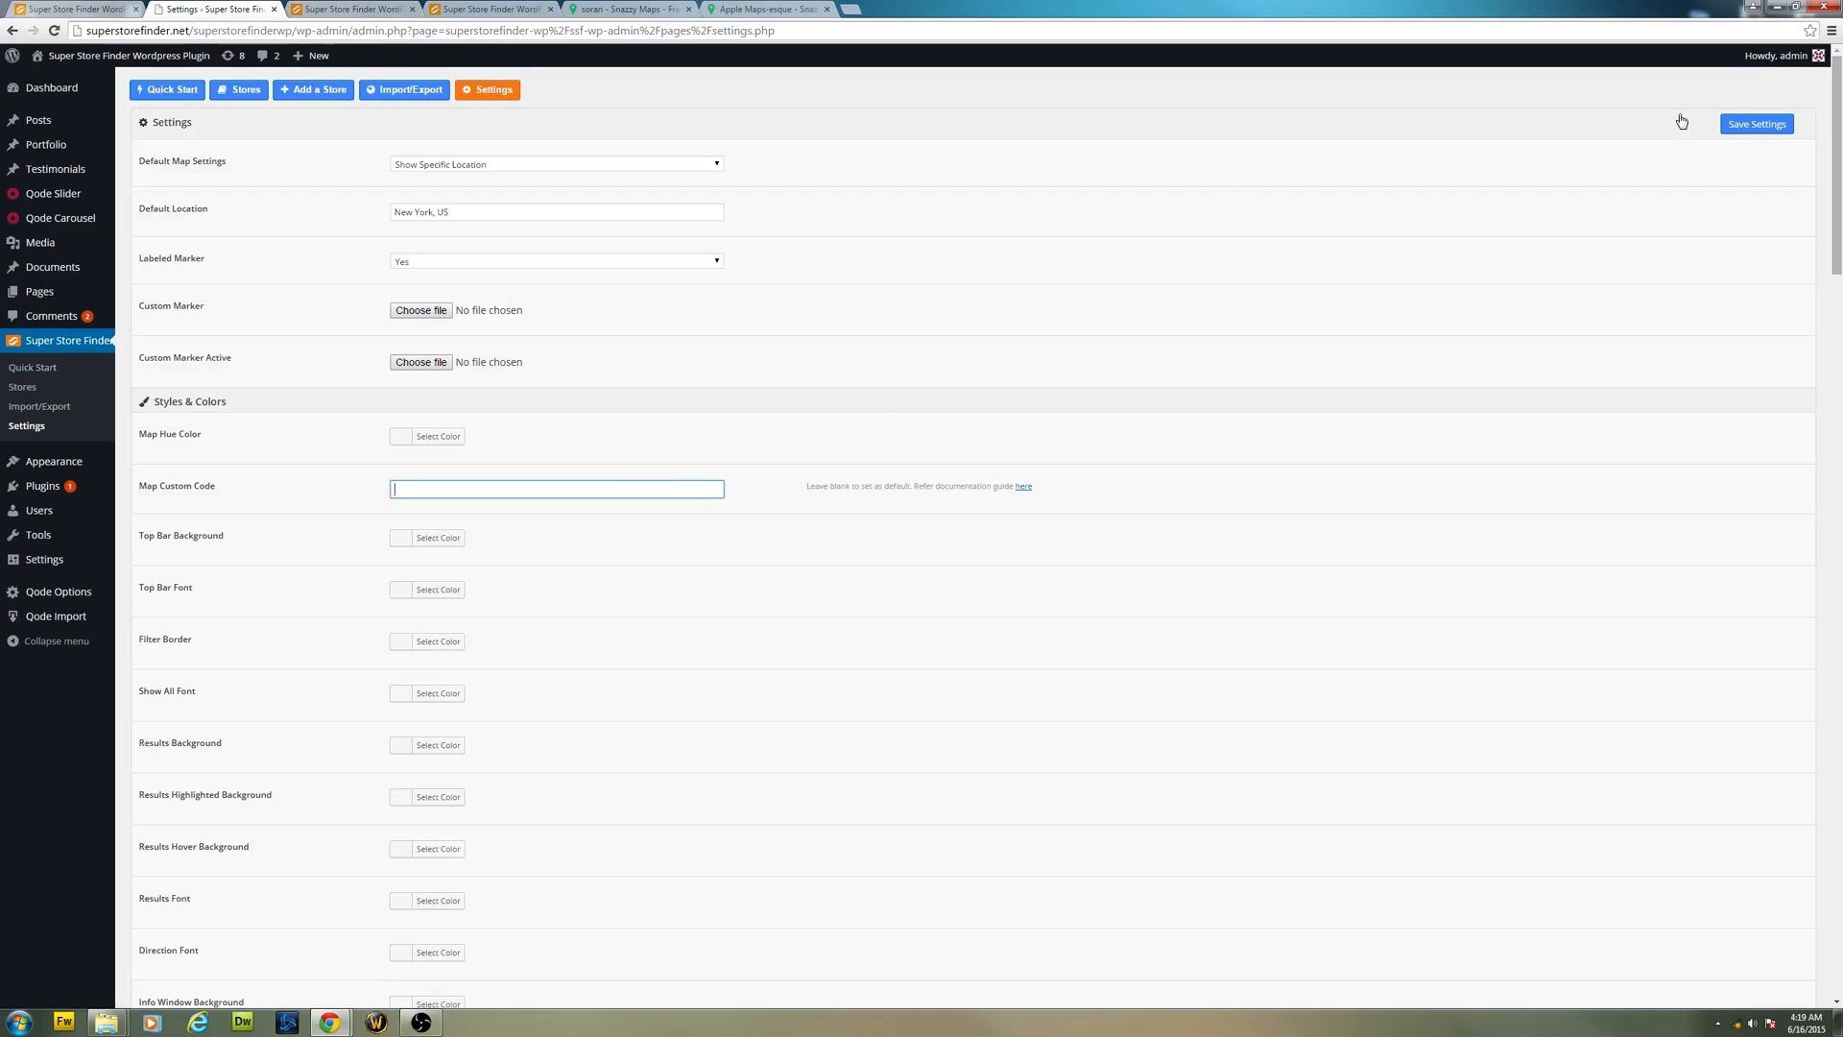
click(1757, 122)
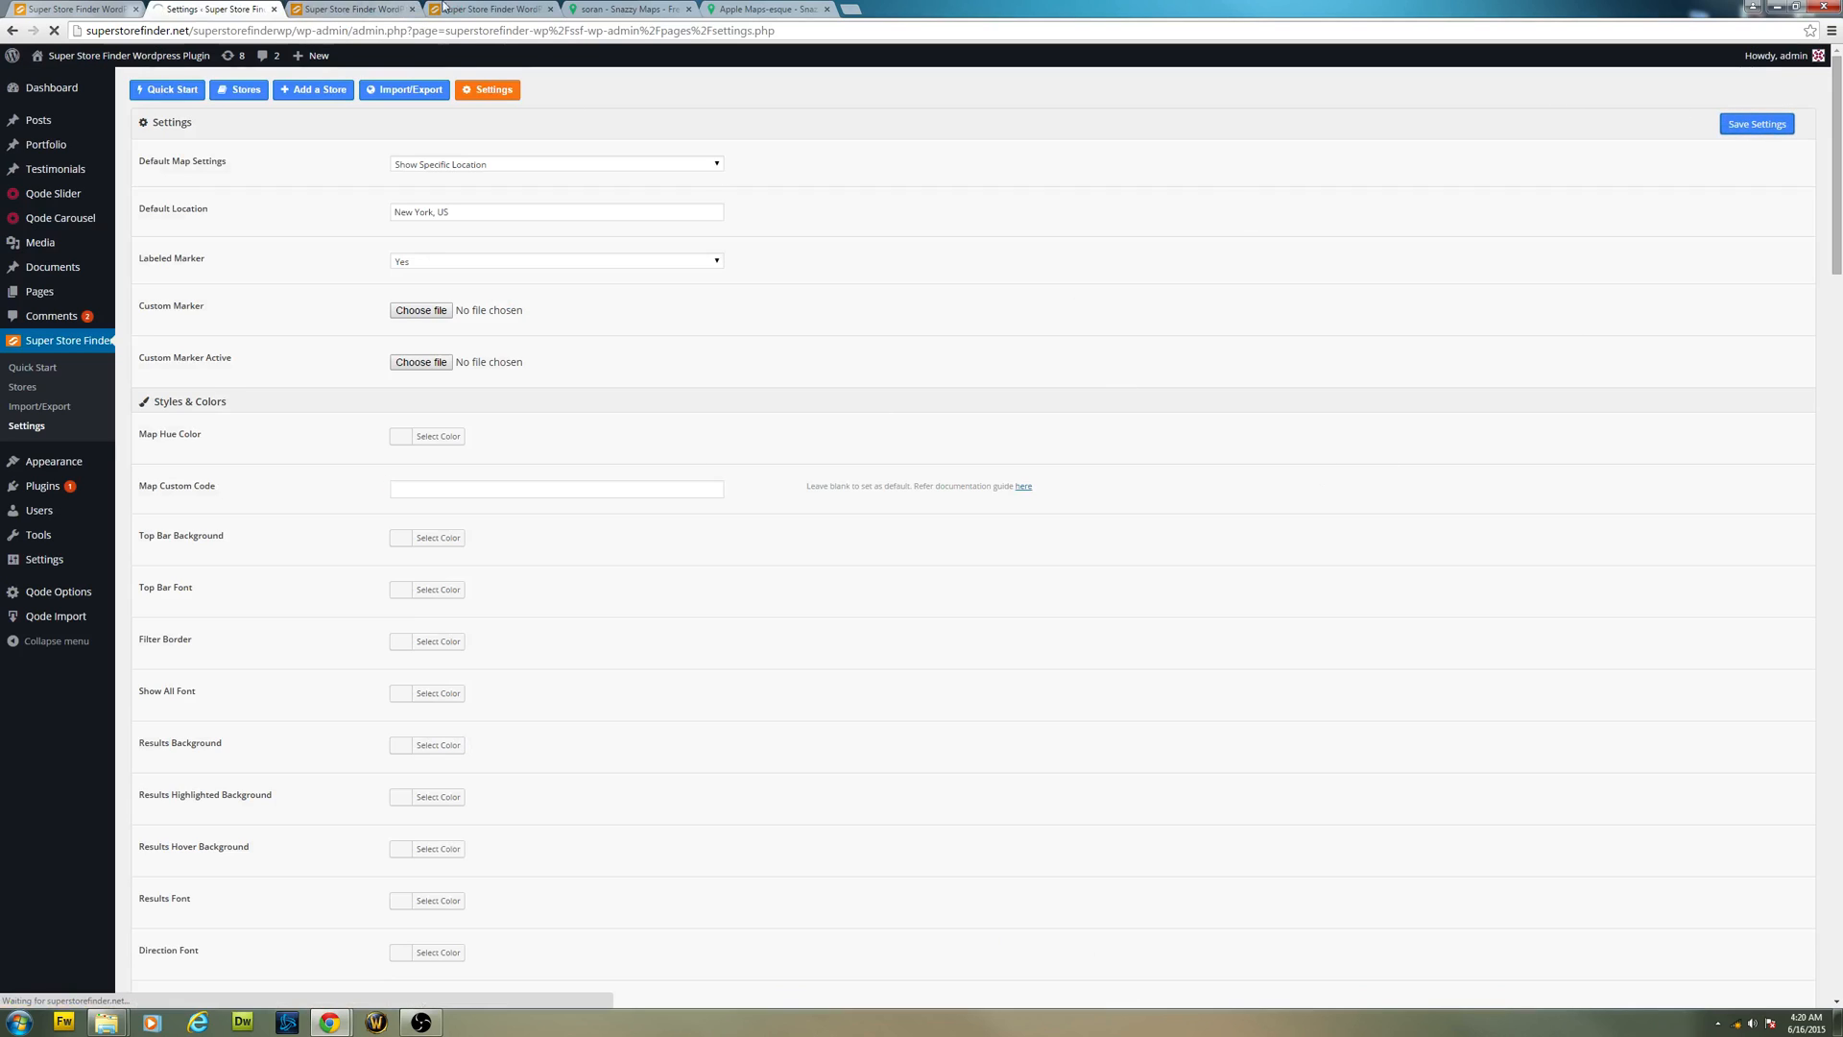